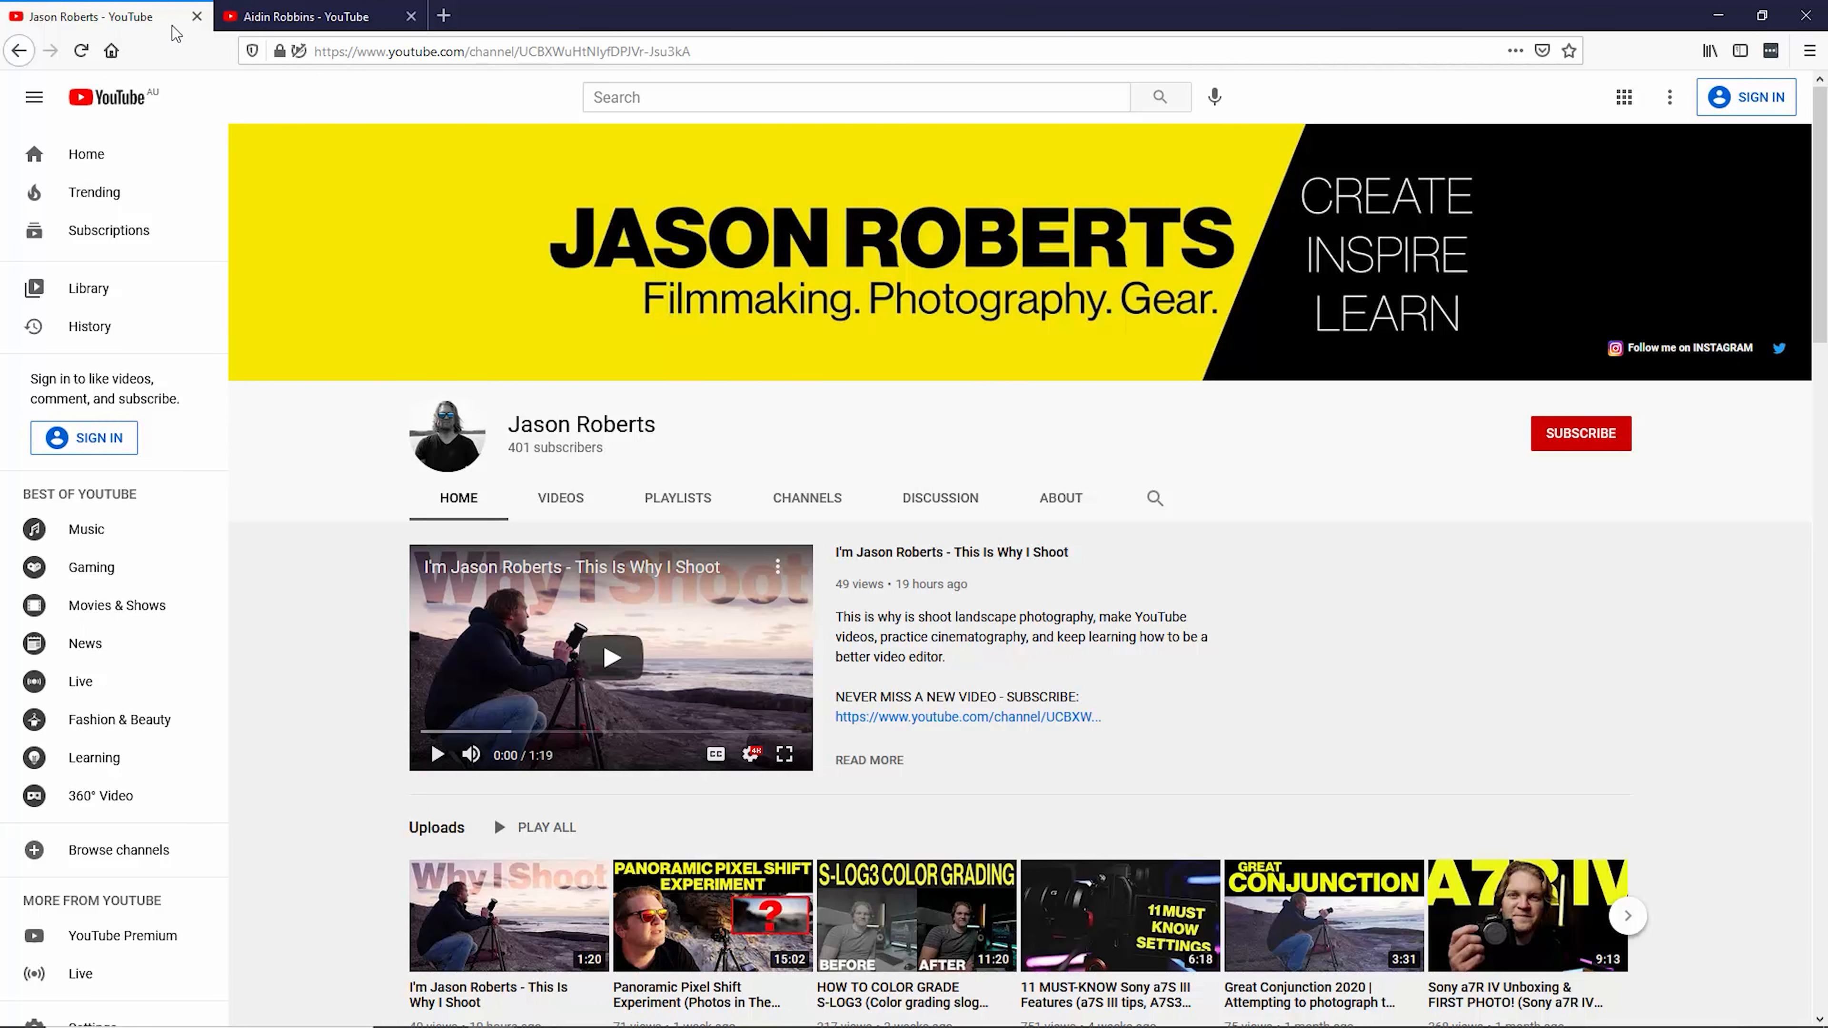
Switch from the YouTube tab in Firefox to the 00001ReelsTemplate project in Premiere Pro
click(315, 16)
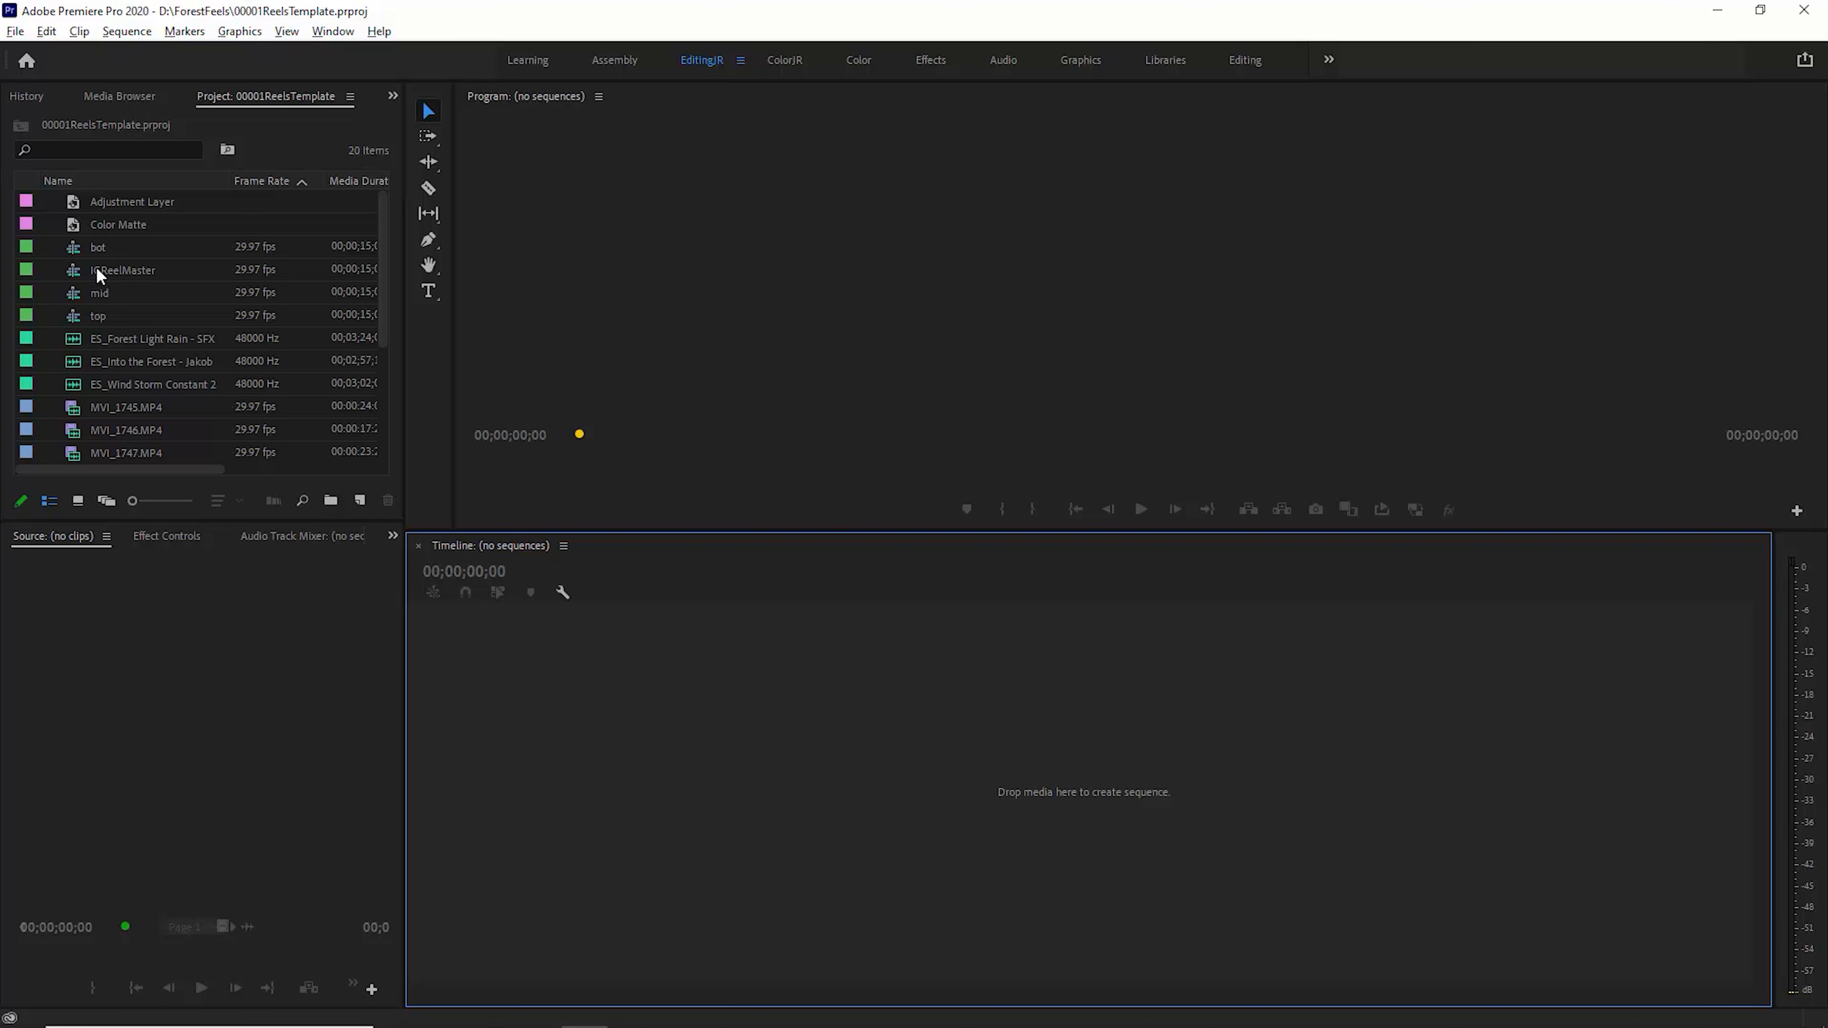
Open IGReelMaster, select the bot clip on V2 and view its motion settings in Effect Controls
double_click(122, 269)
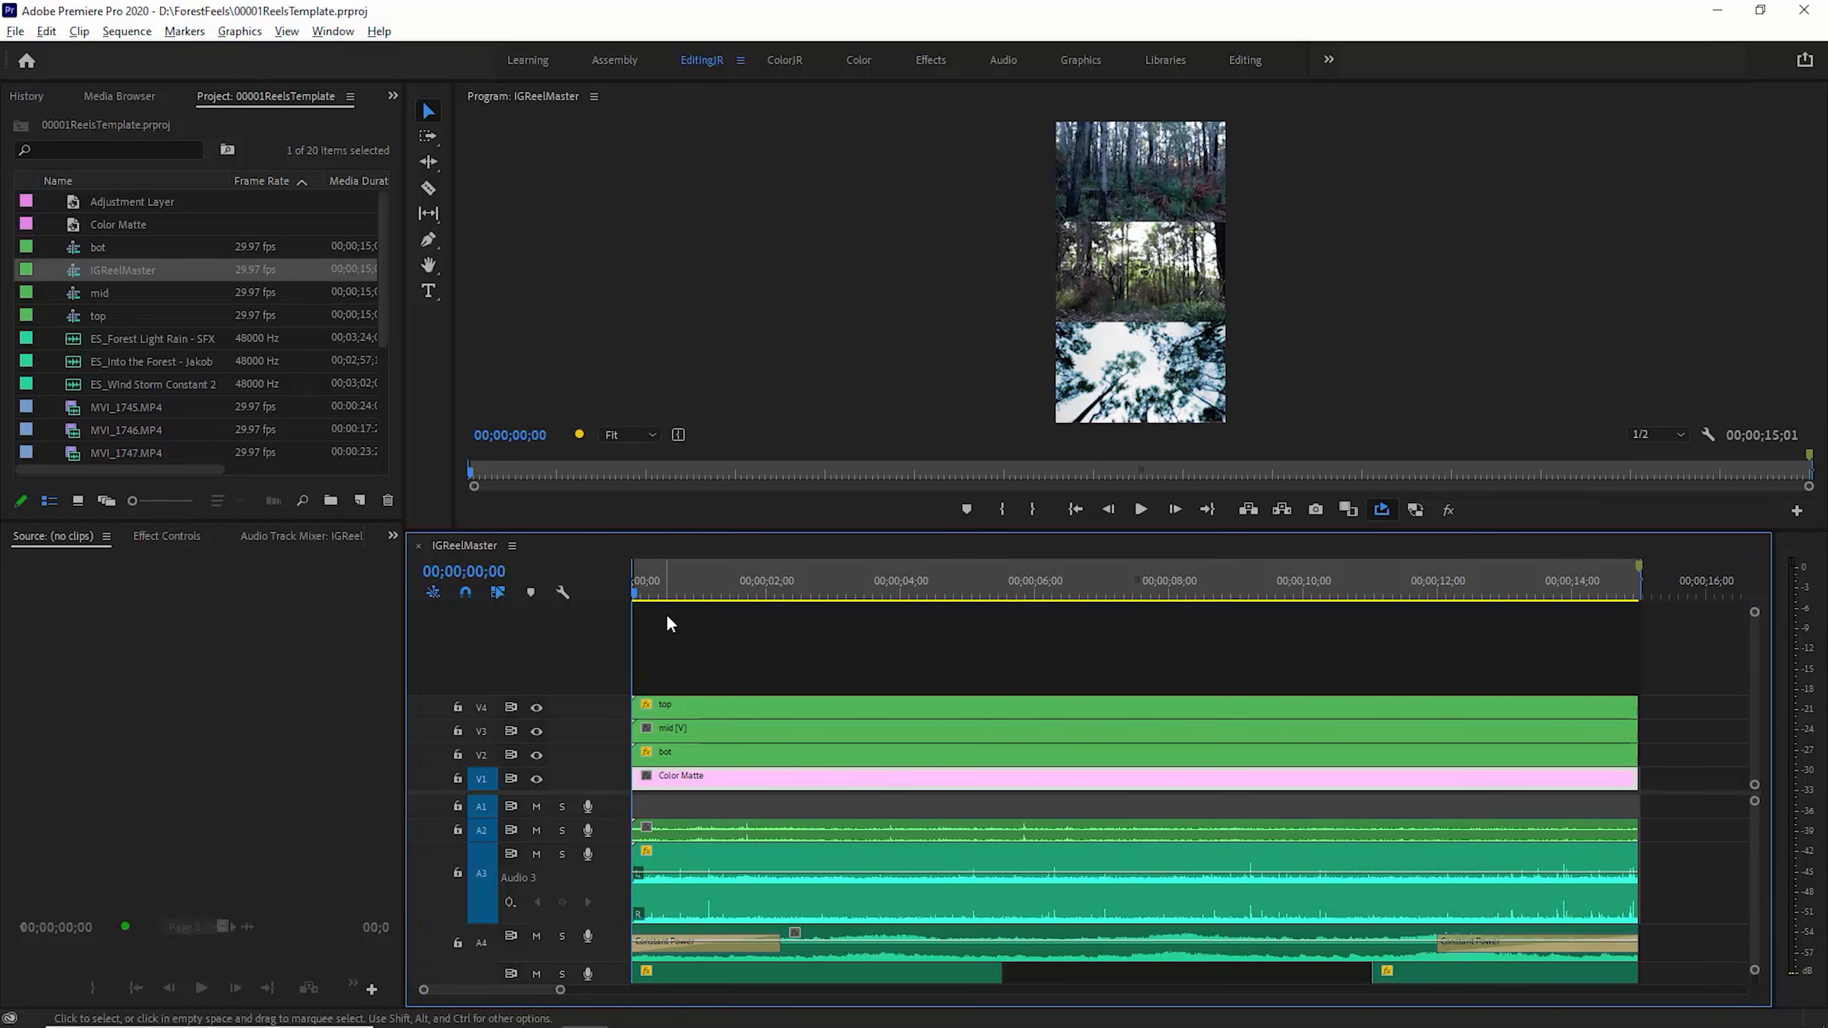
click(686, 580)
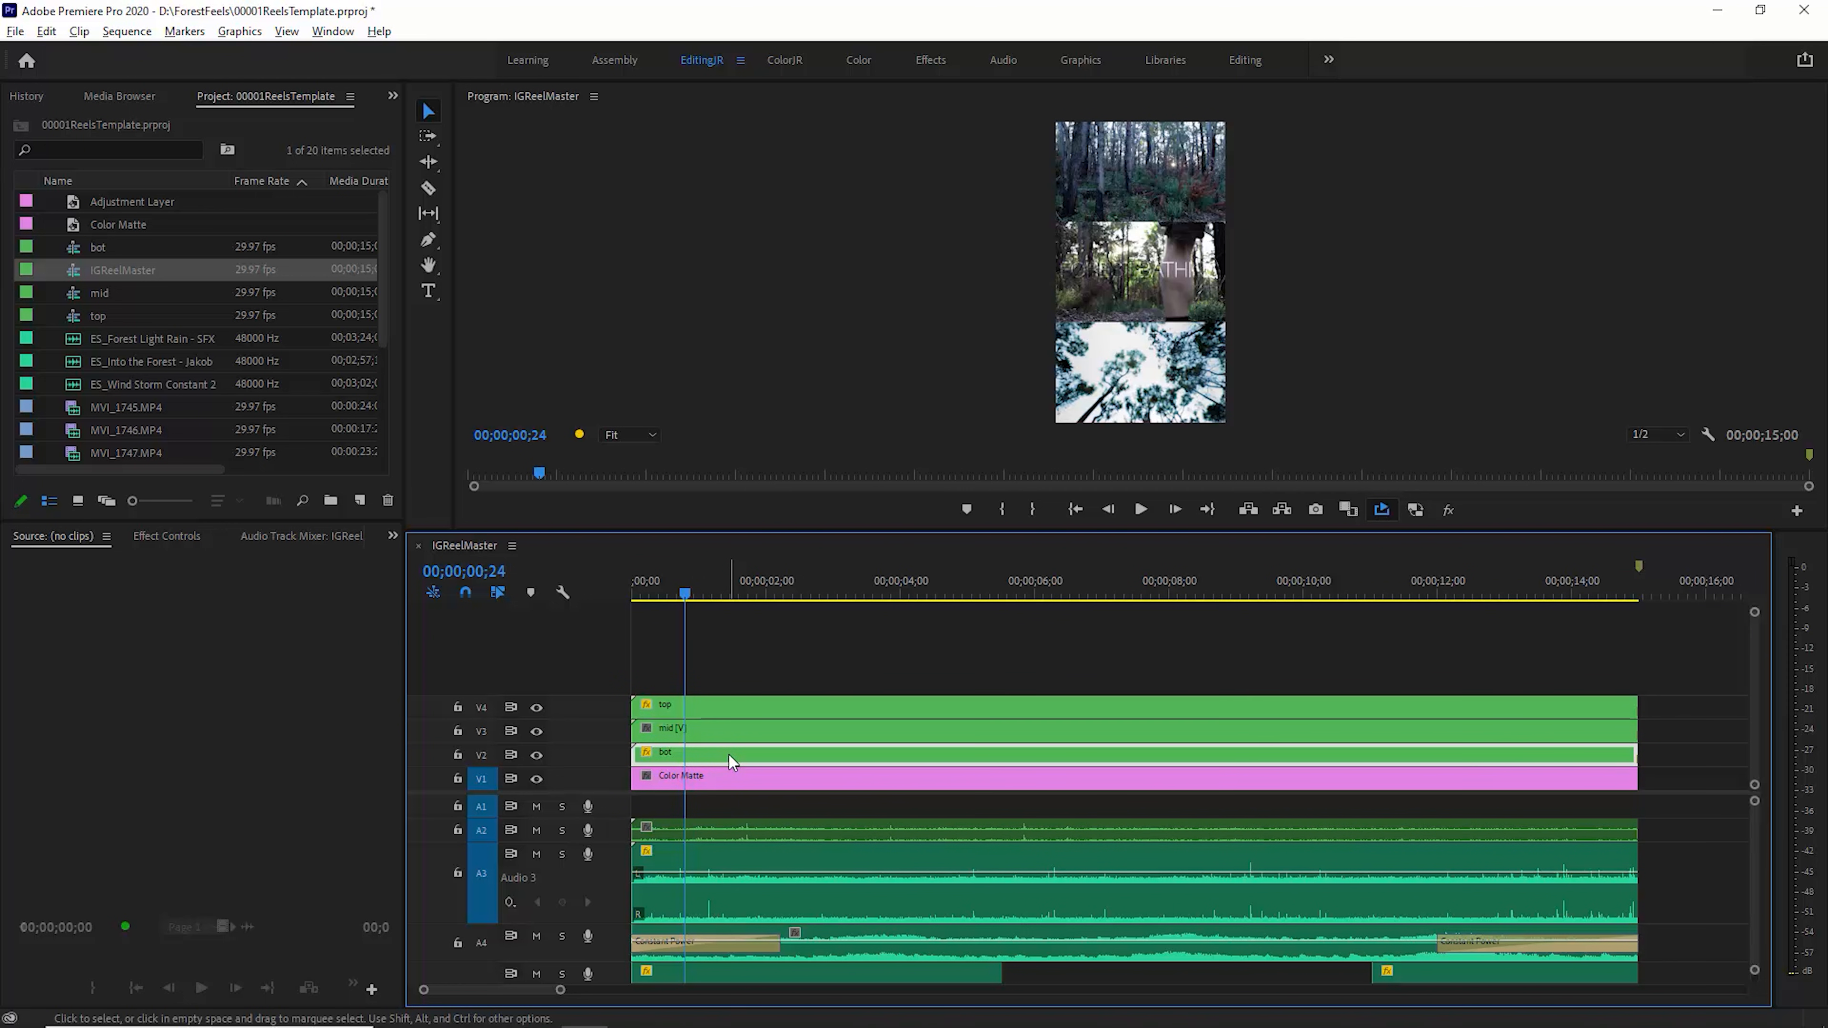
click(536, 708)
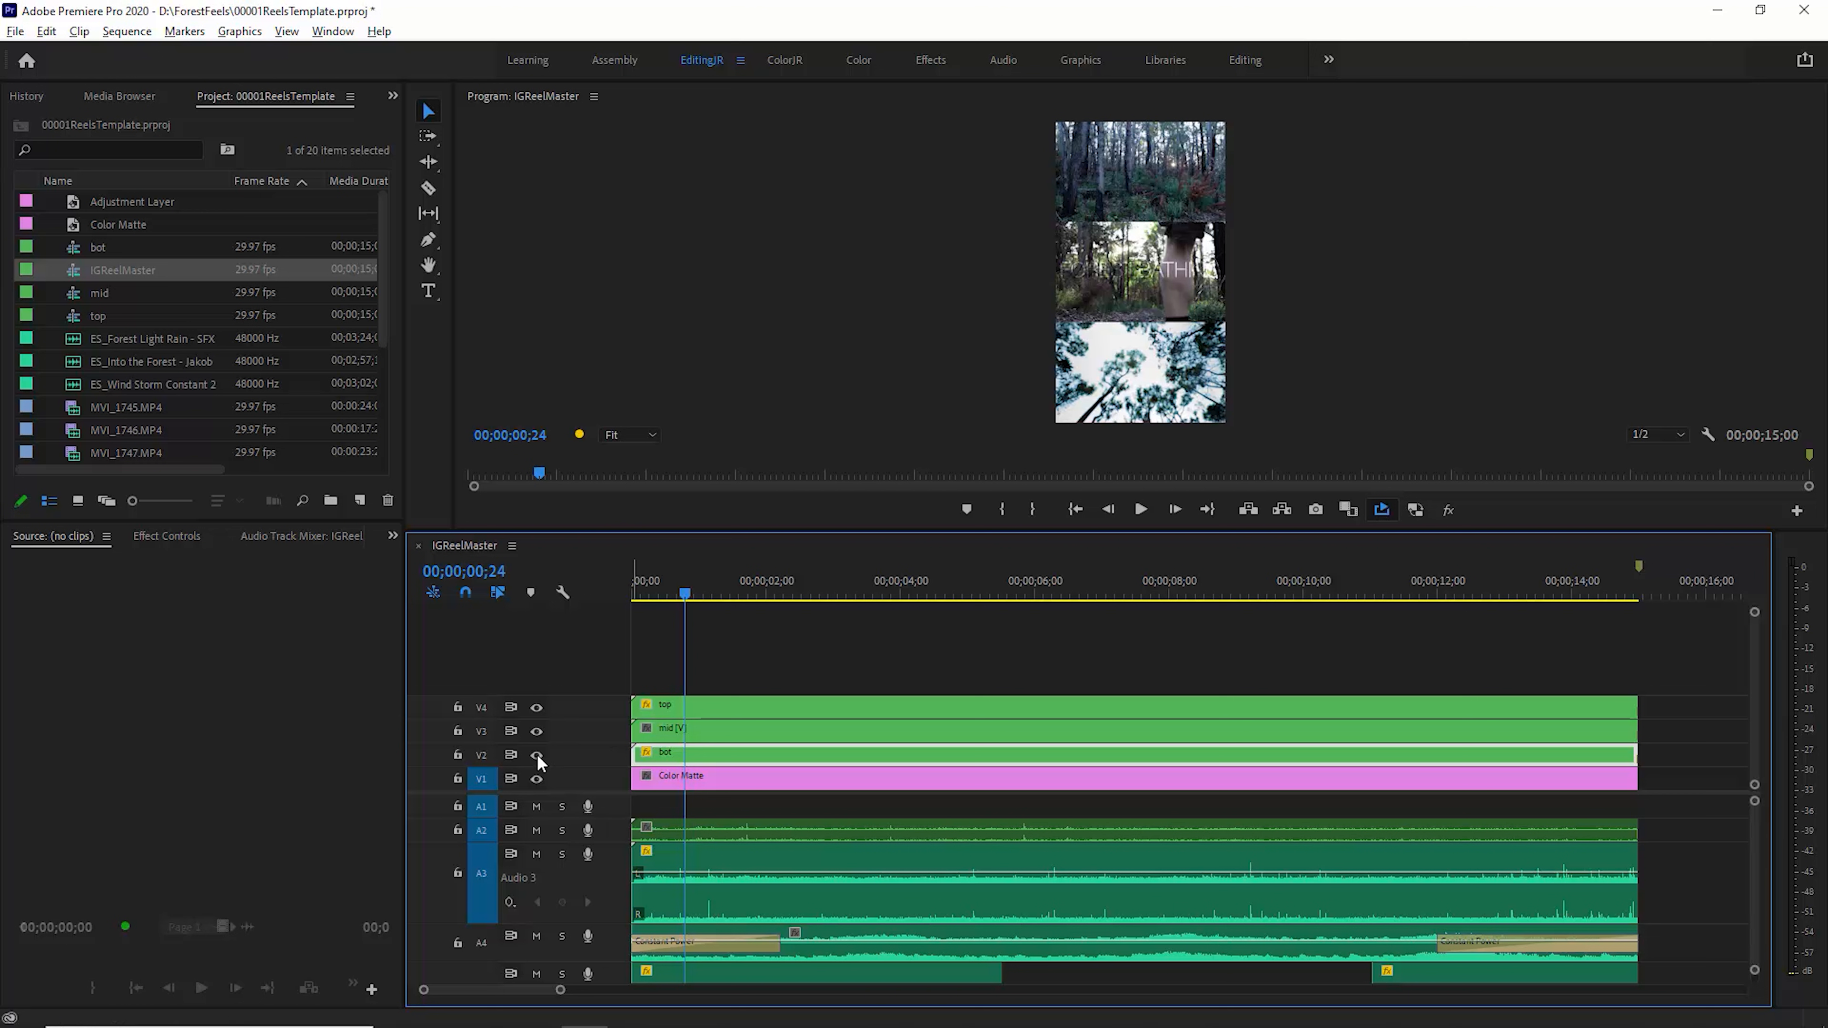
click(537, 754)
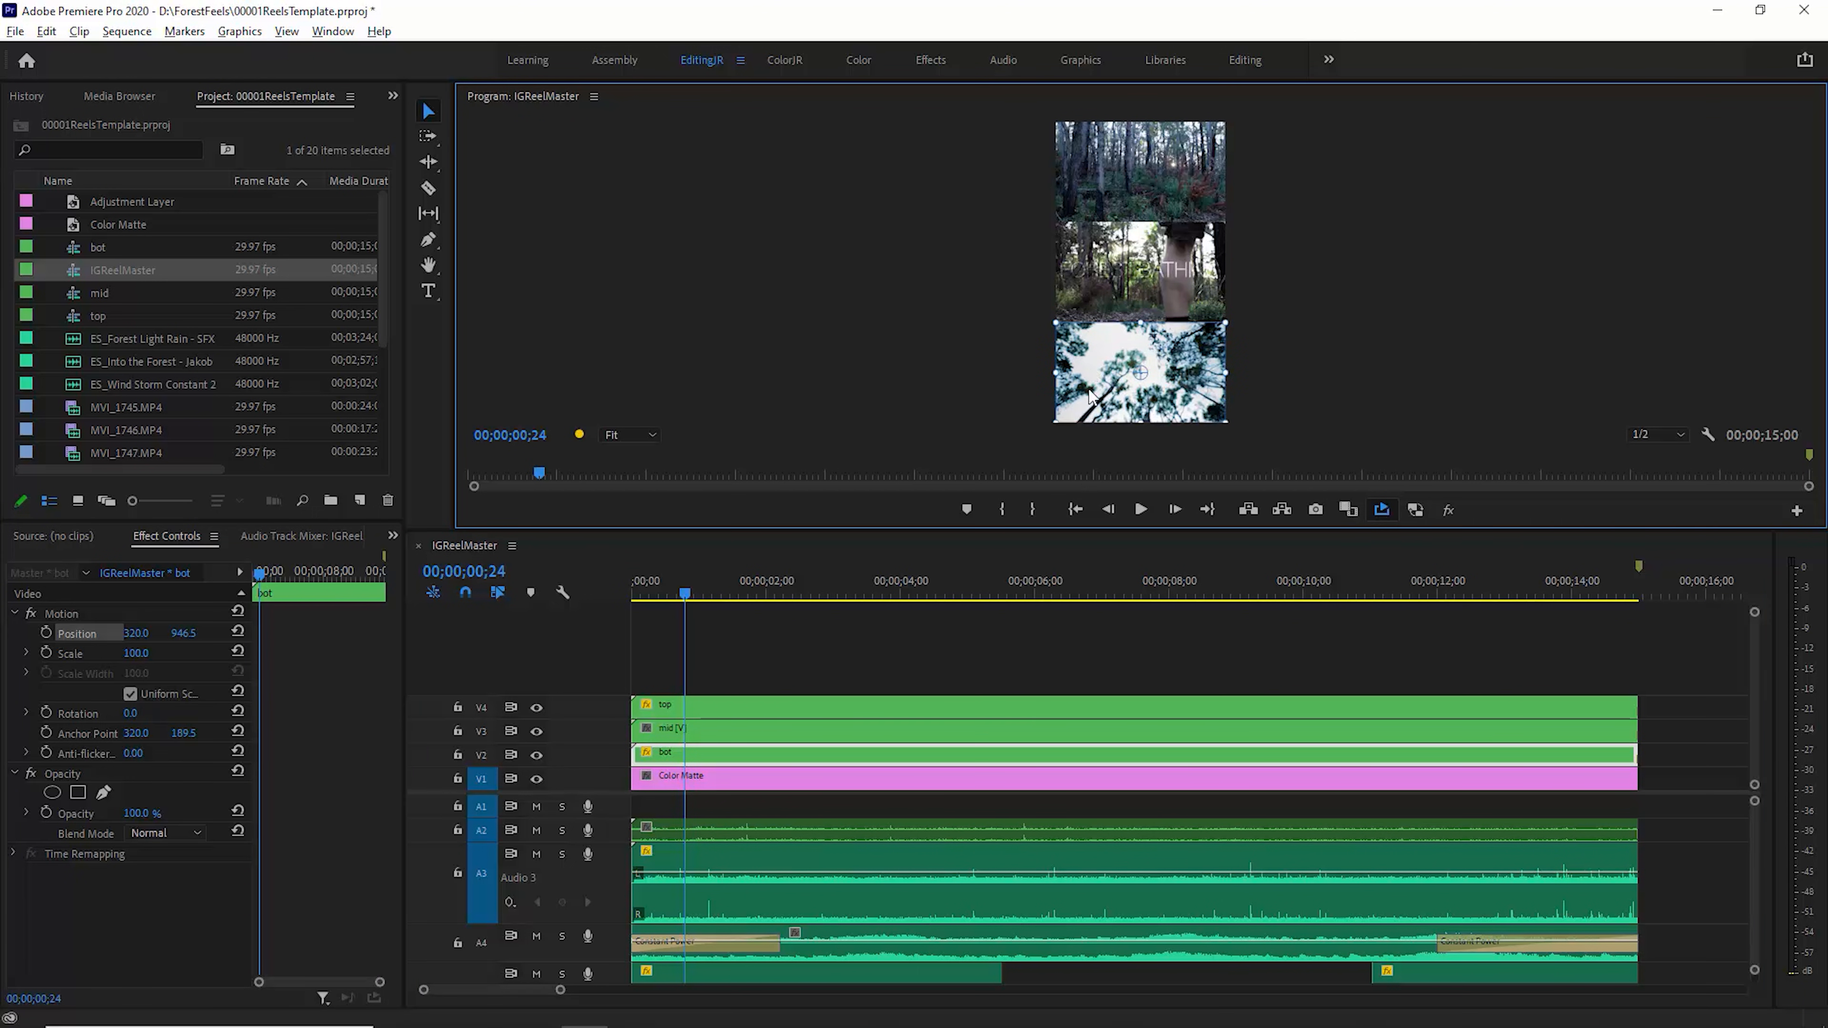
click(126, 31)
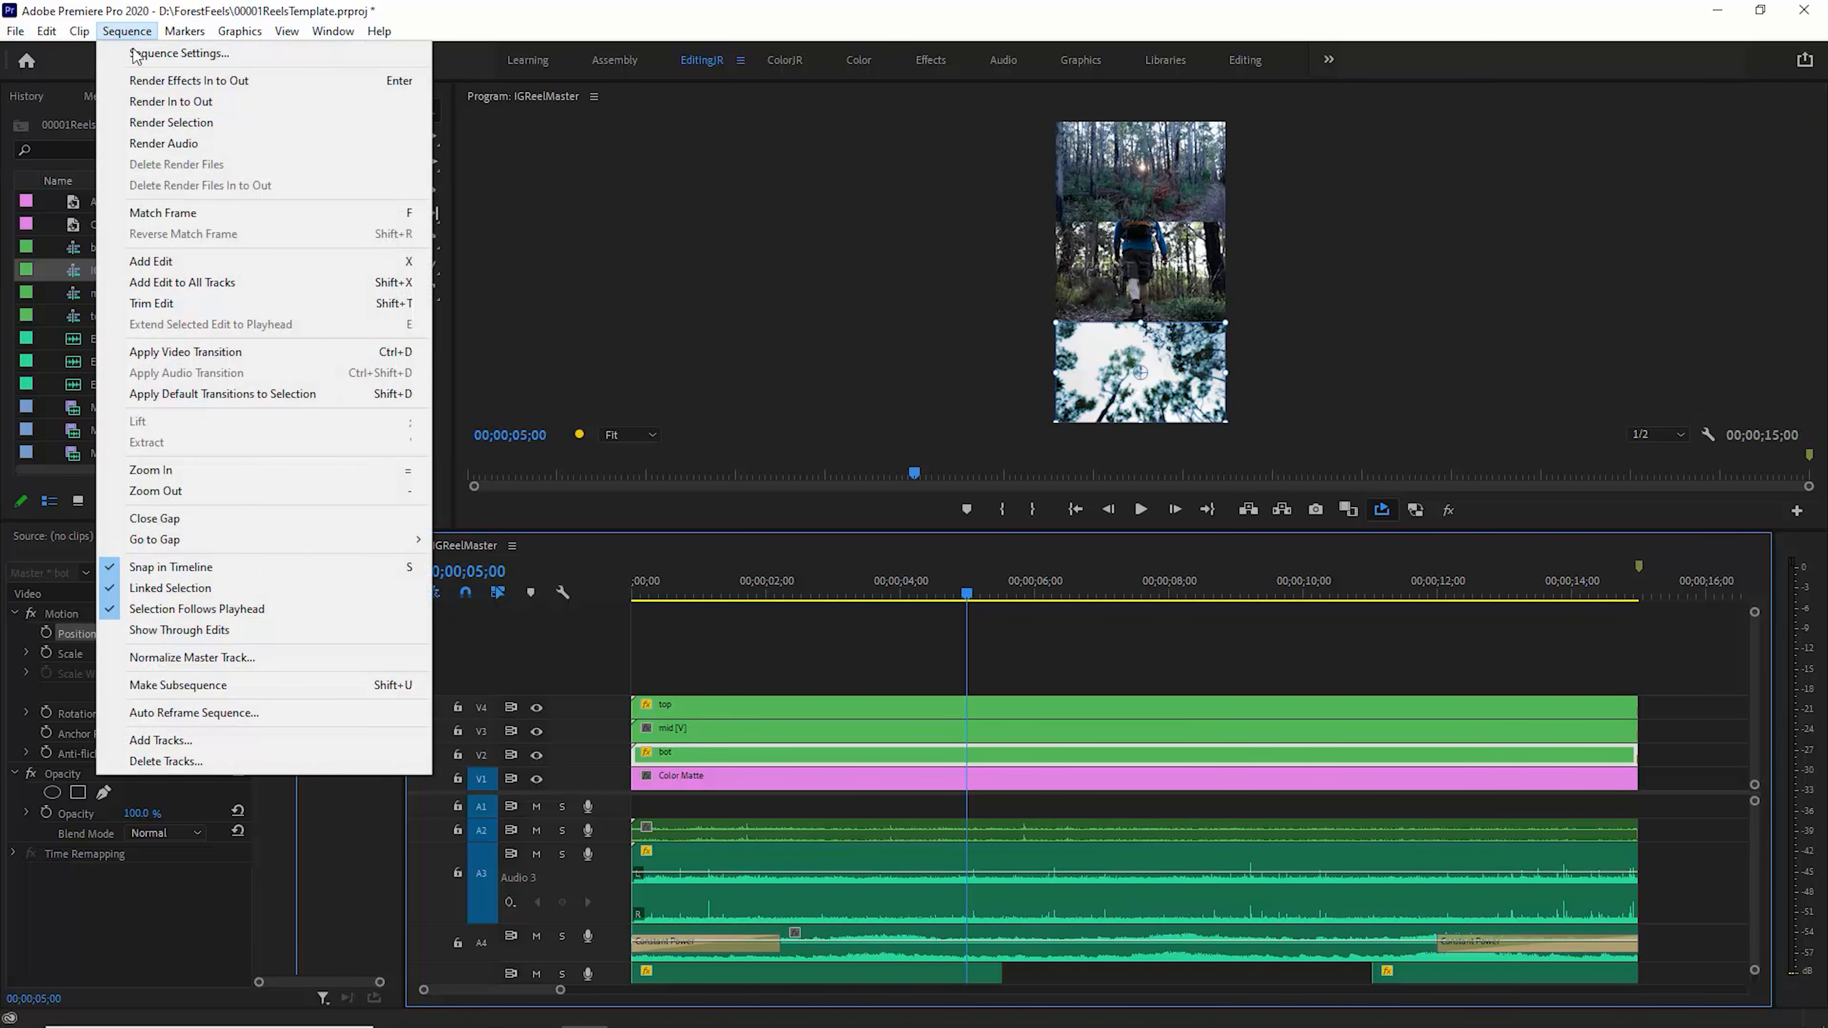
Review the reel's 640×1136 sequence settings, then the top sequence's 640×379 settings
click(181, 52)
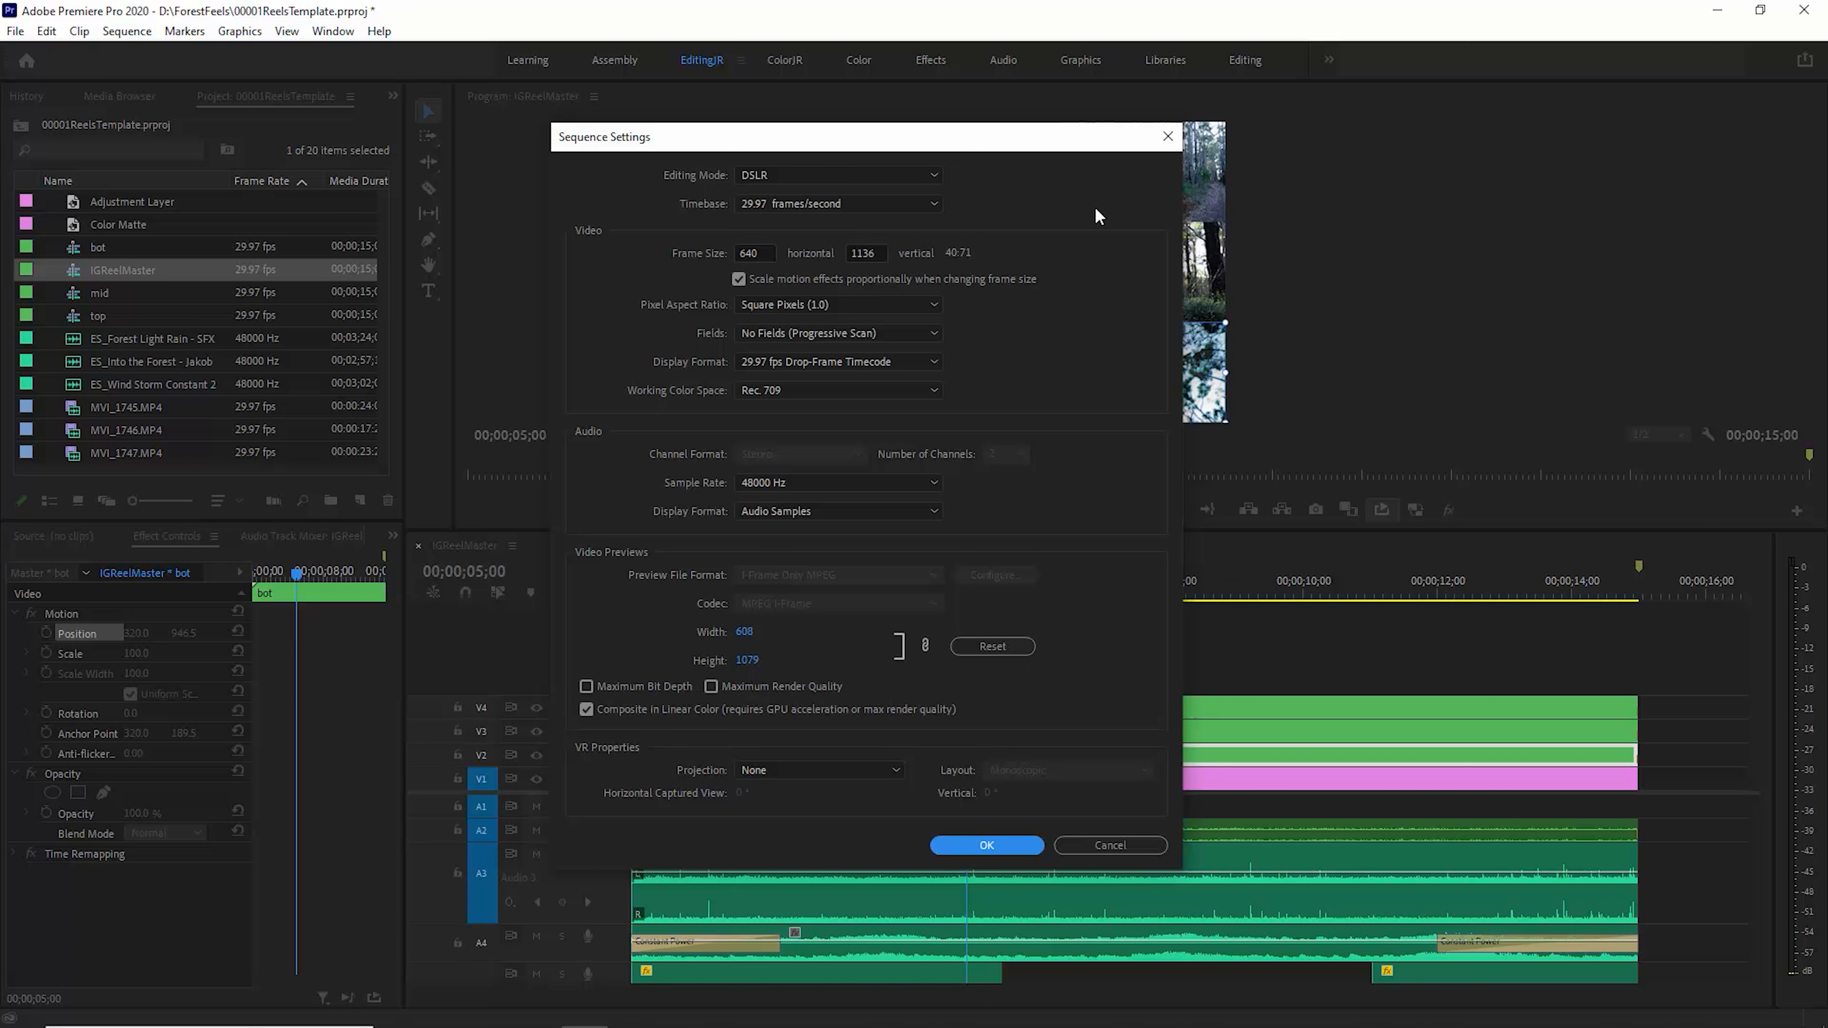
click(985, 845)
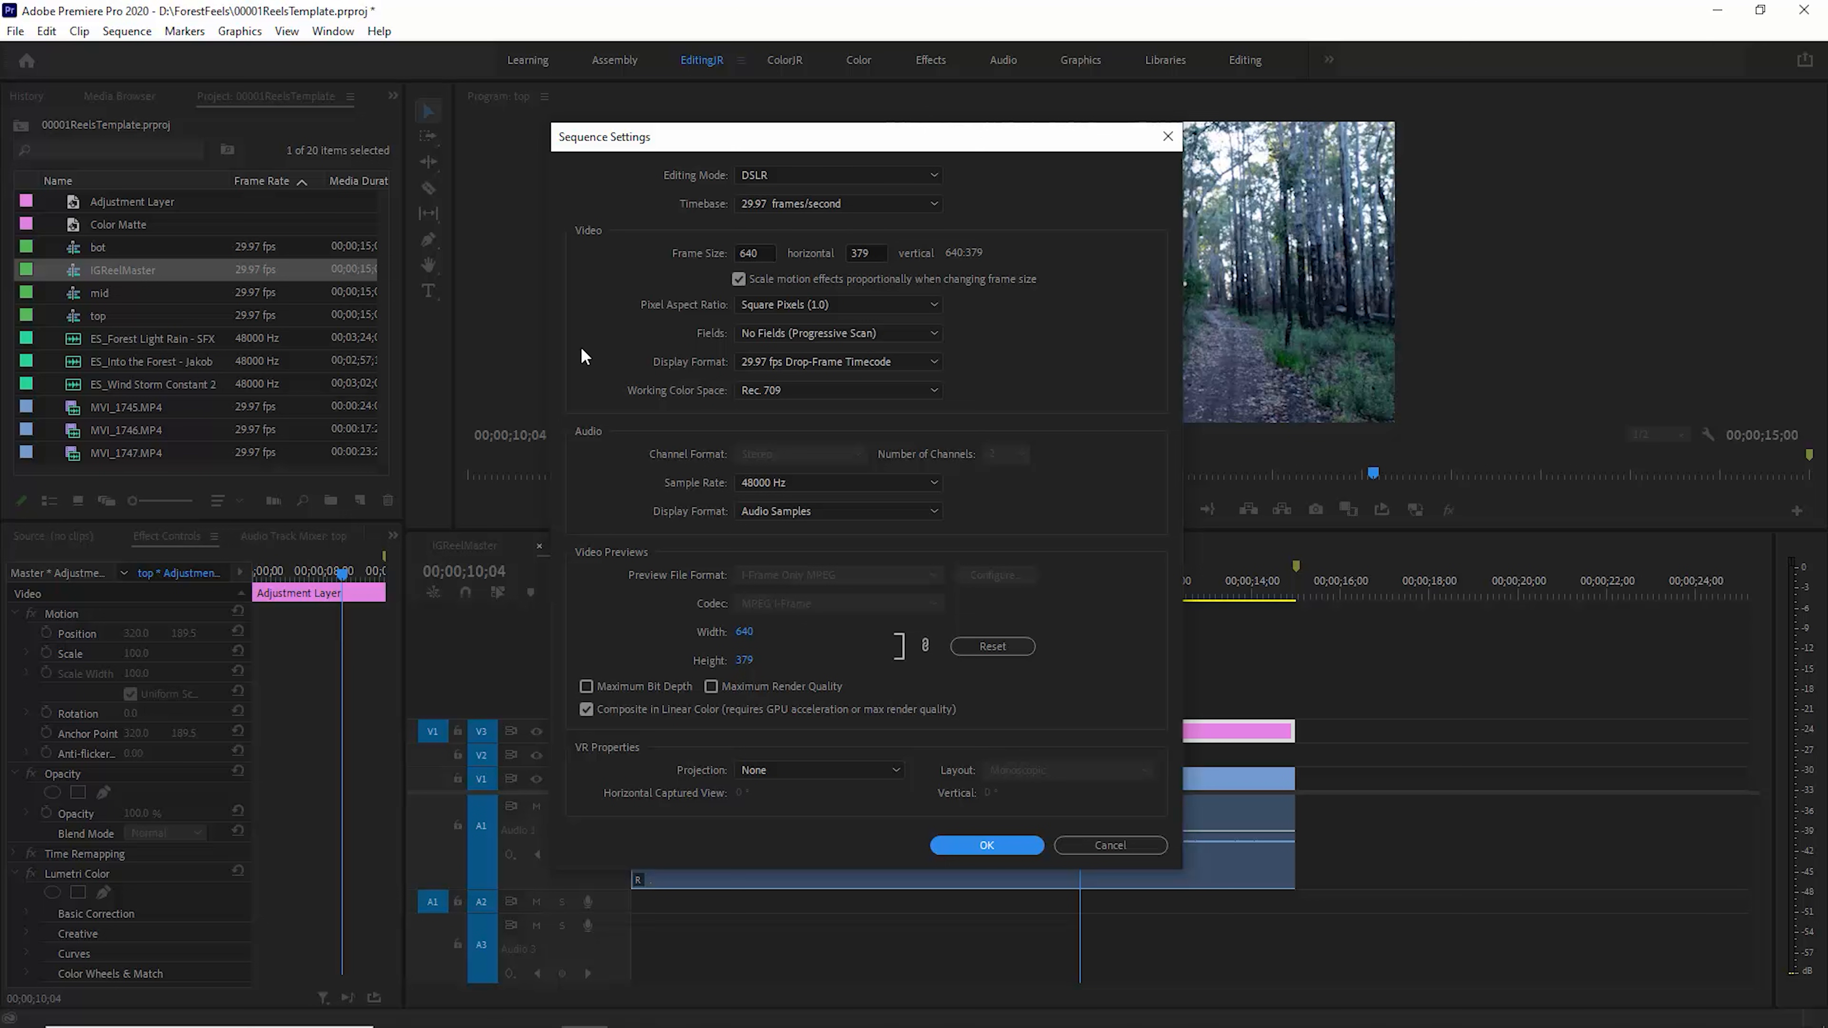
click(985, 845)
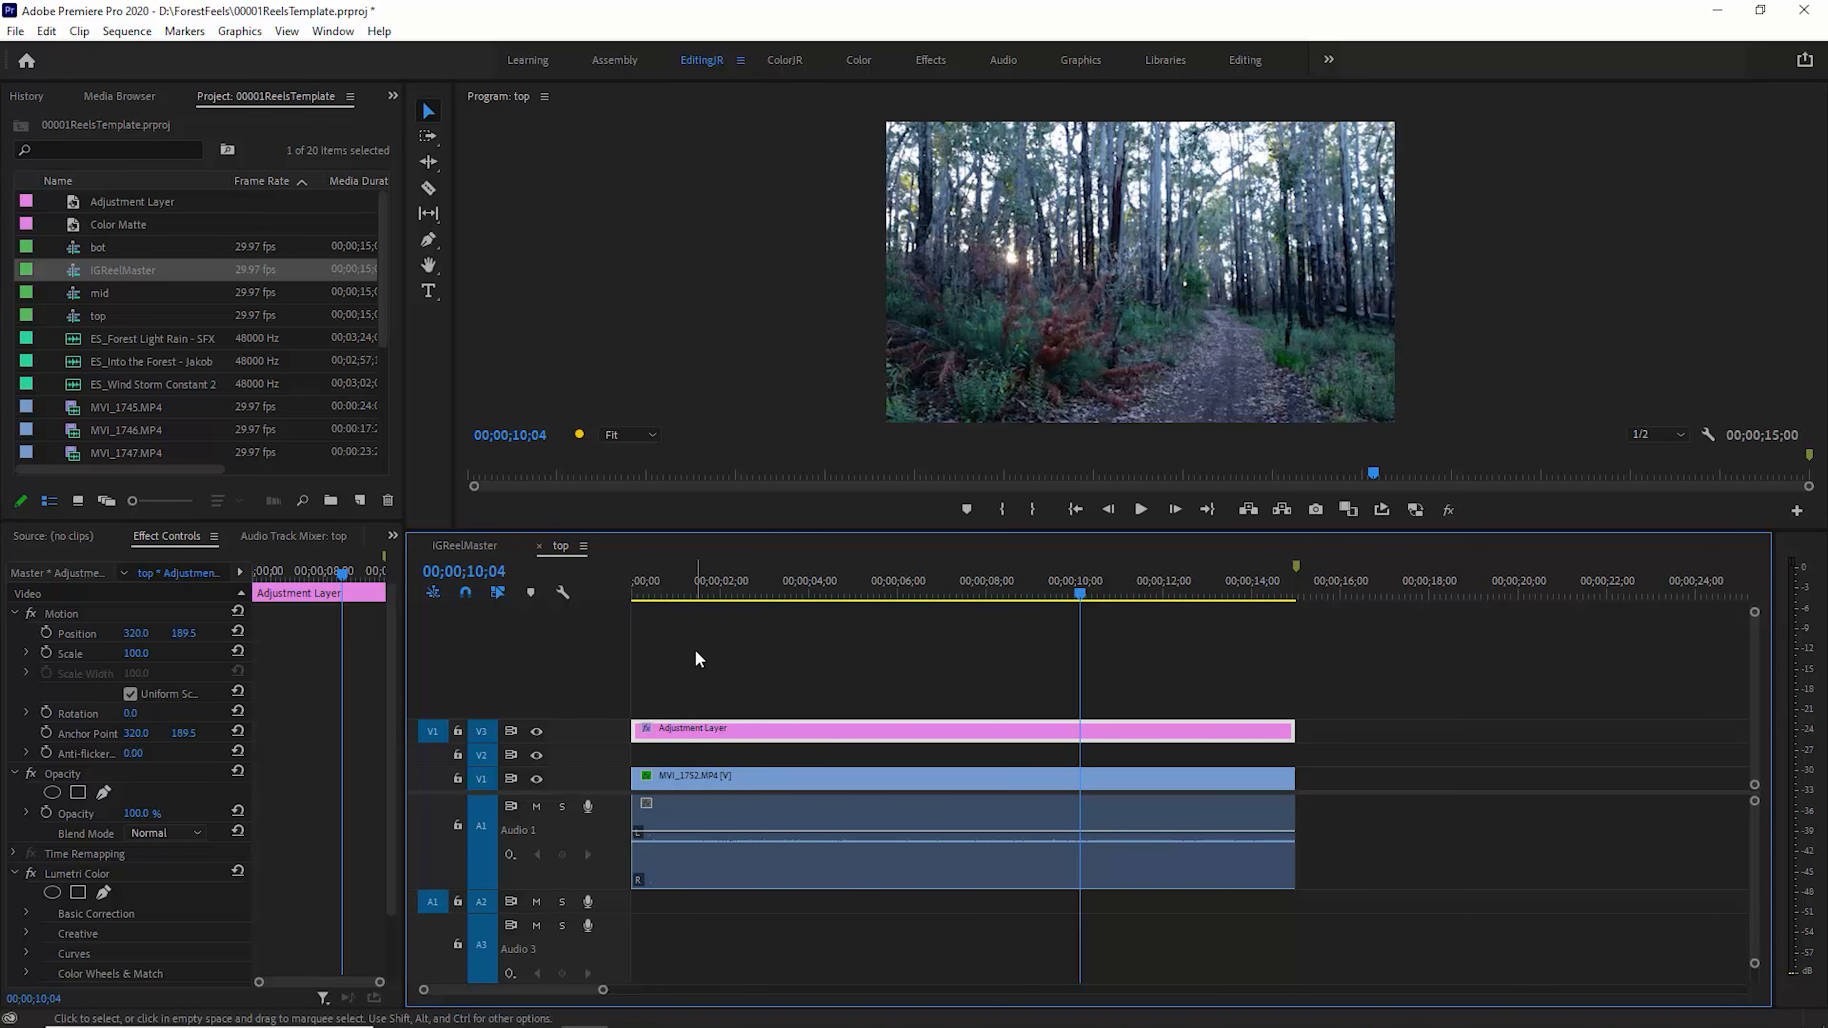
mouse_move(348, 494)
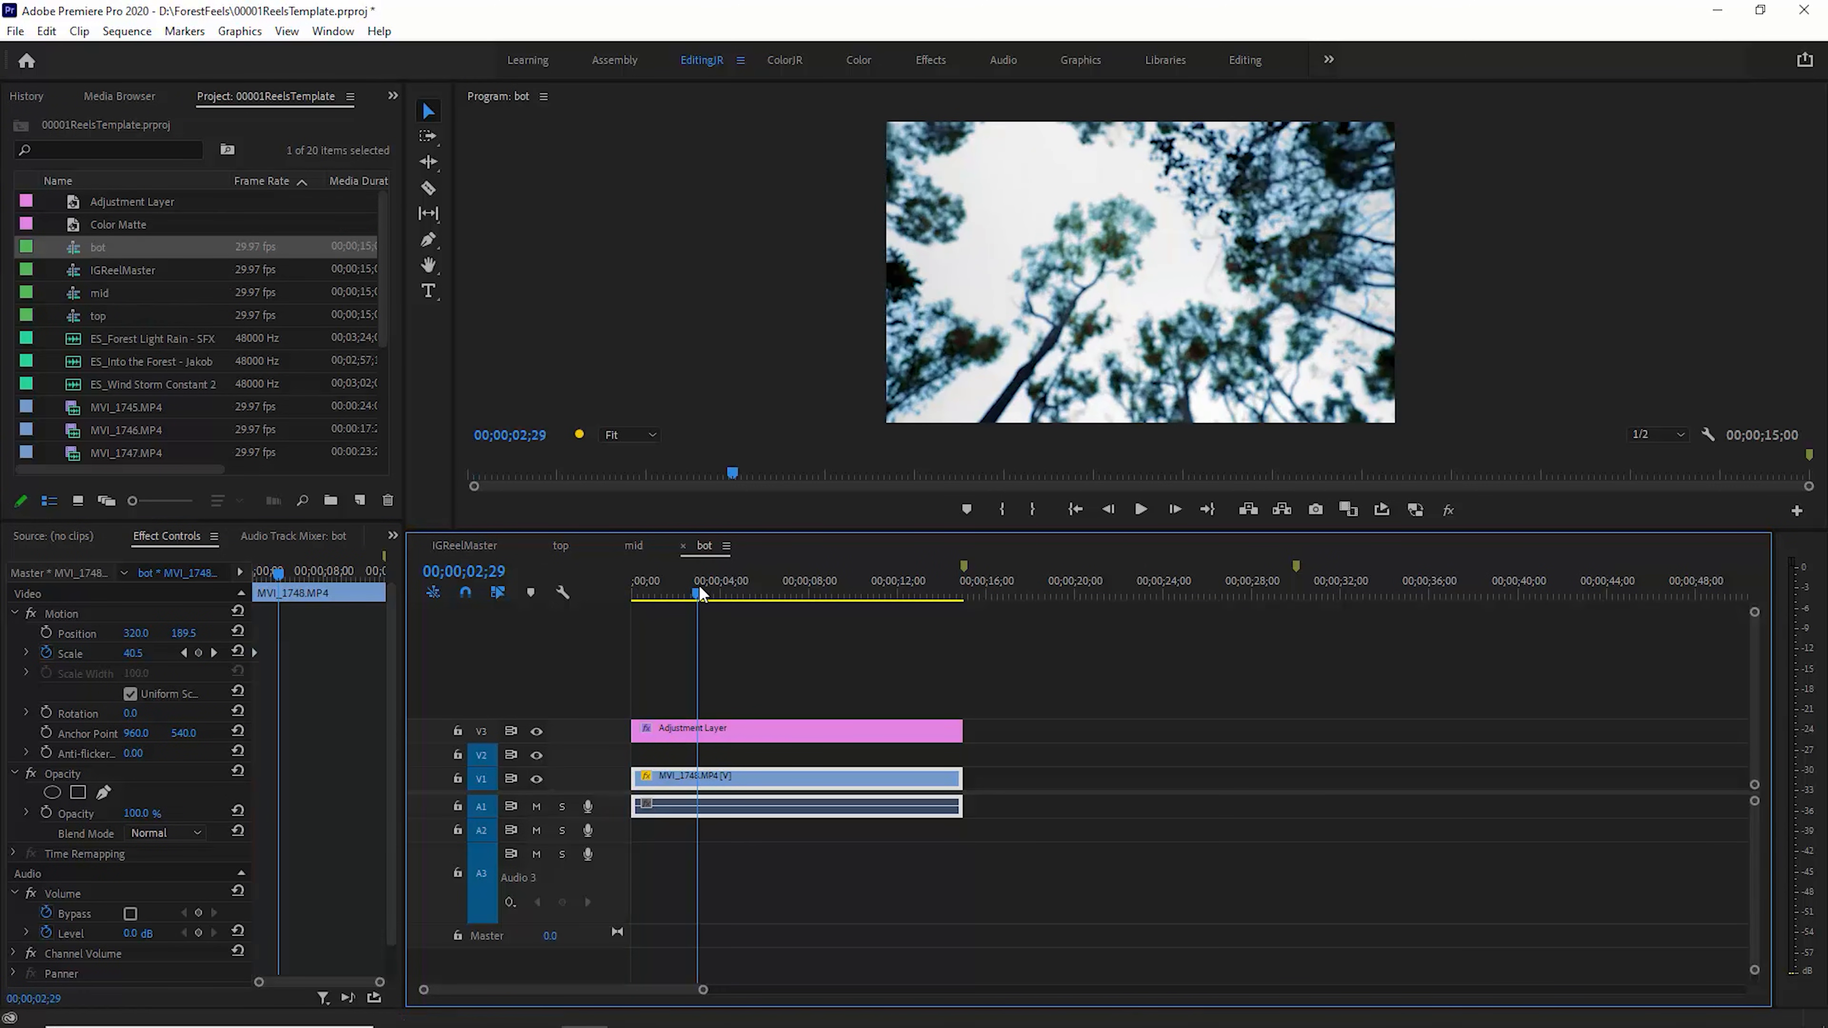
mouse_move(725, 739)
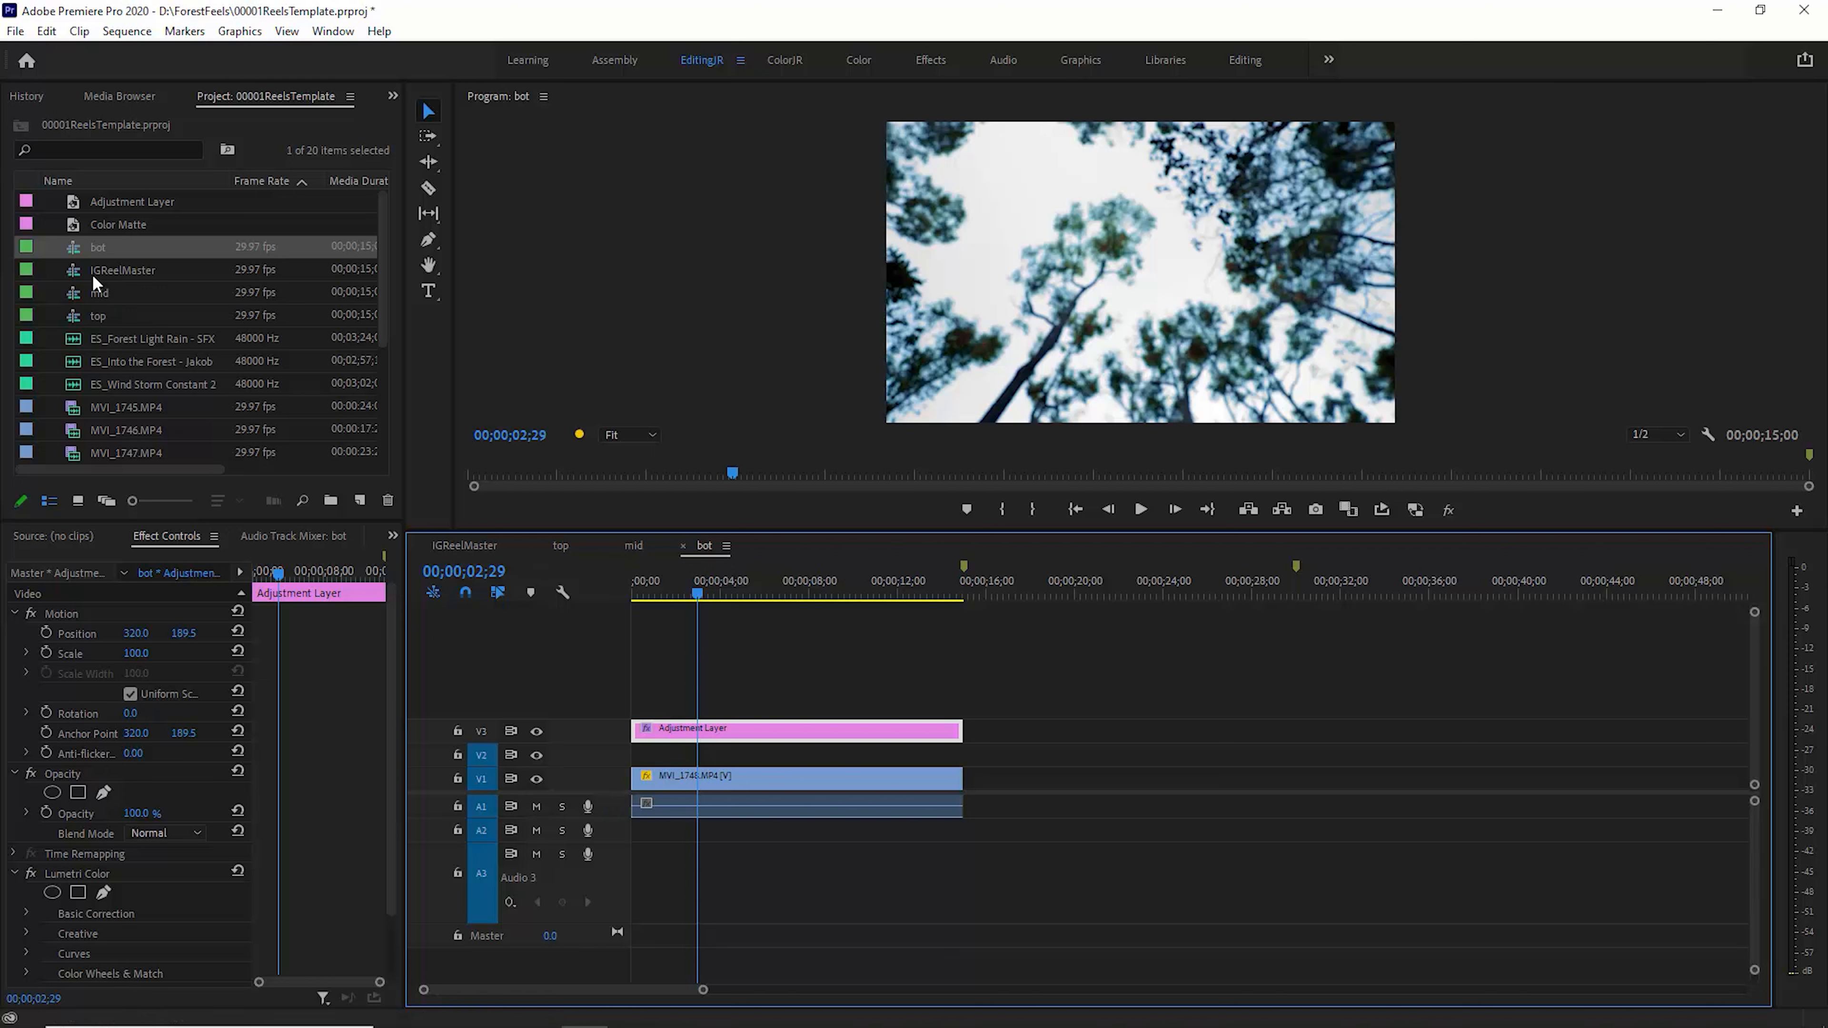
Return from the mid and bot sequence tabs to the IGReelMaster reel
double_click(121, 270)
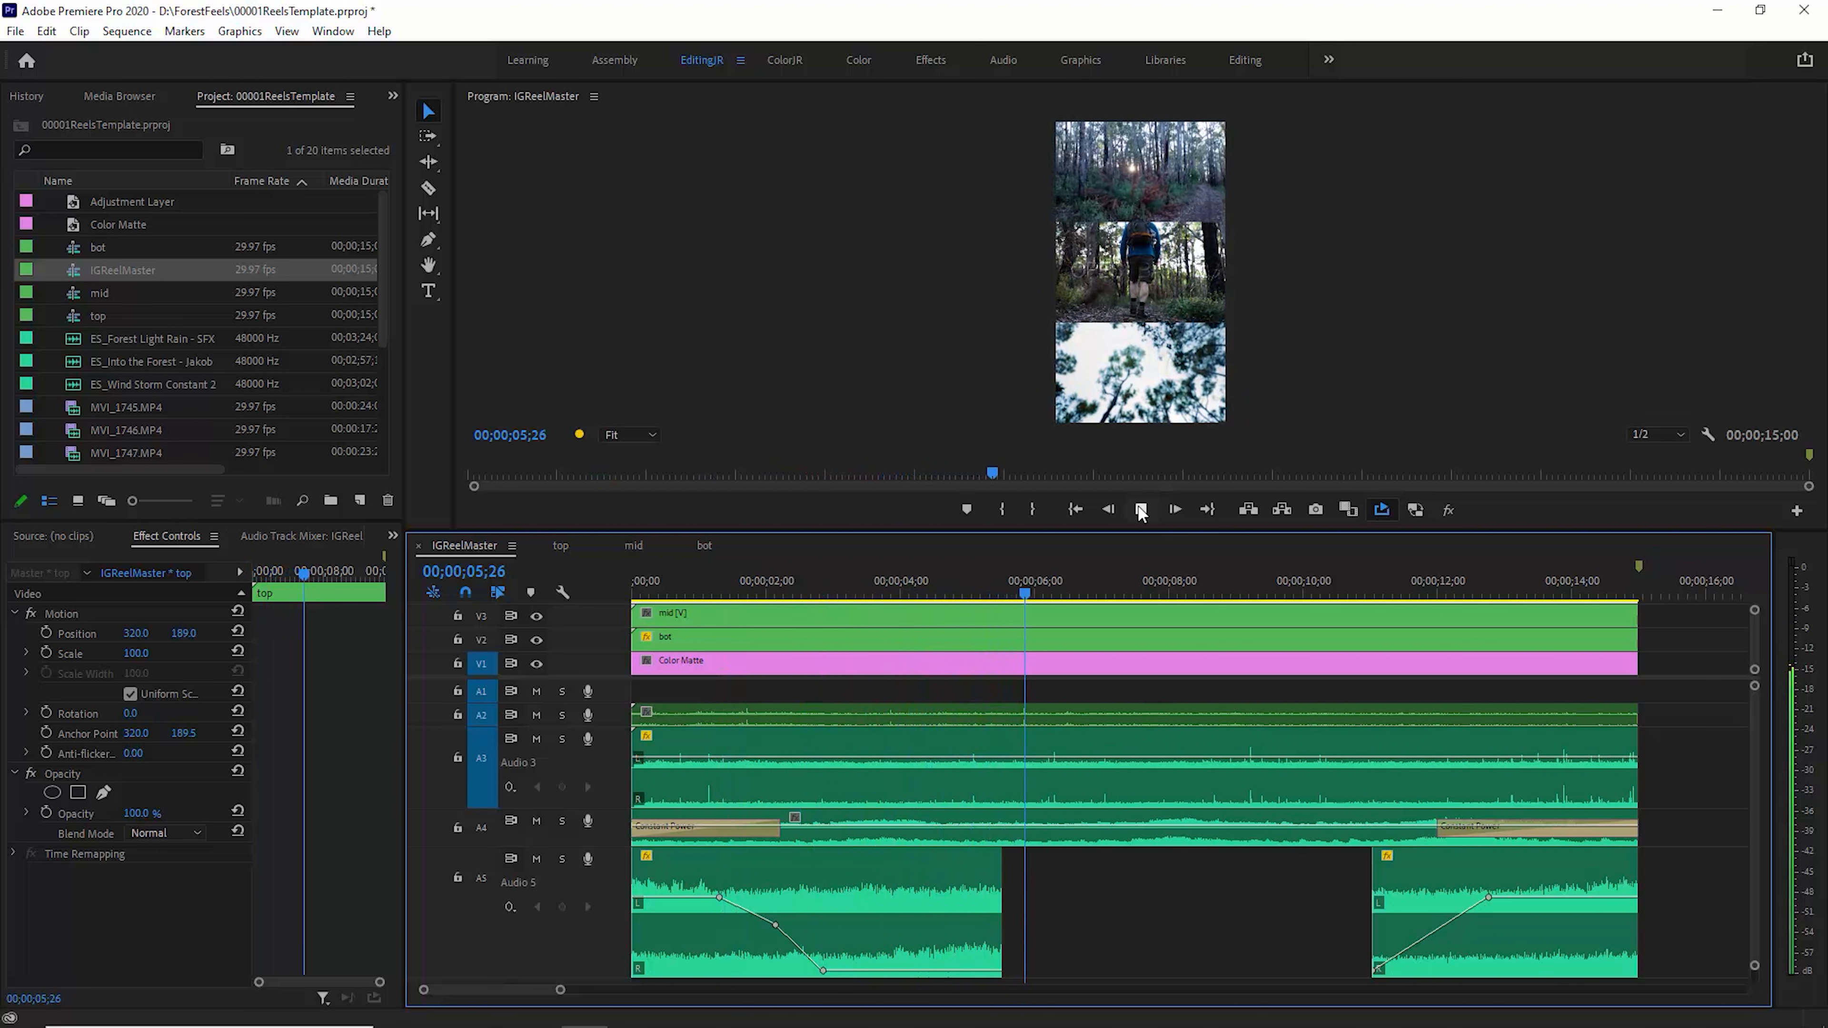
Solo the Audio 5 ambience track and play the reel from the start to hear the wind
click(1175, 510)
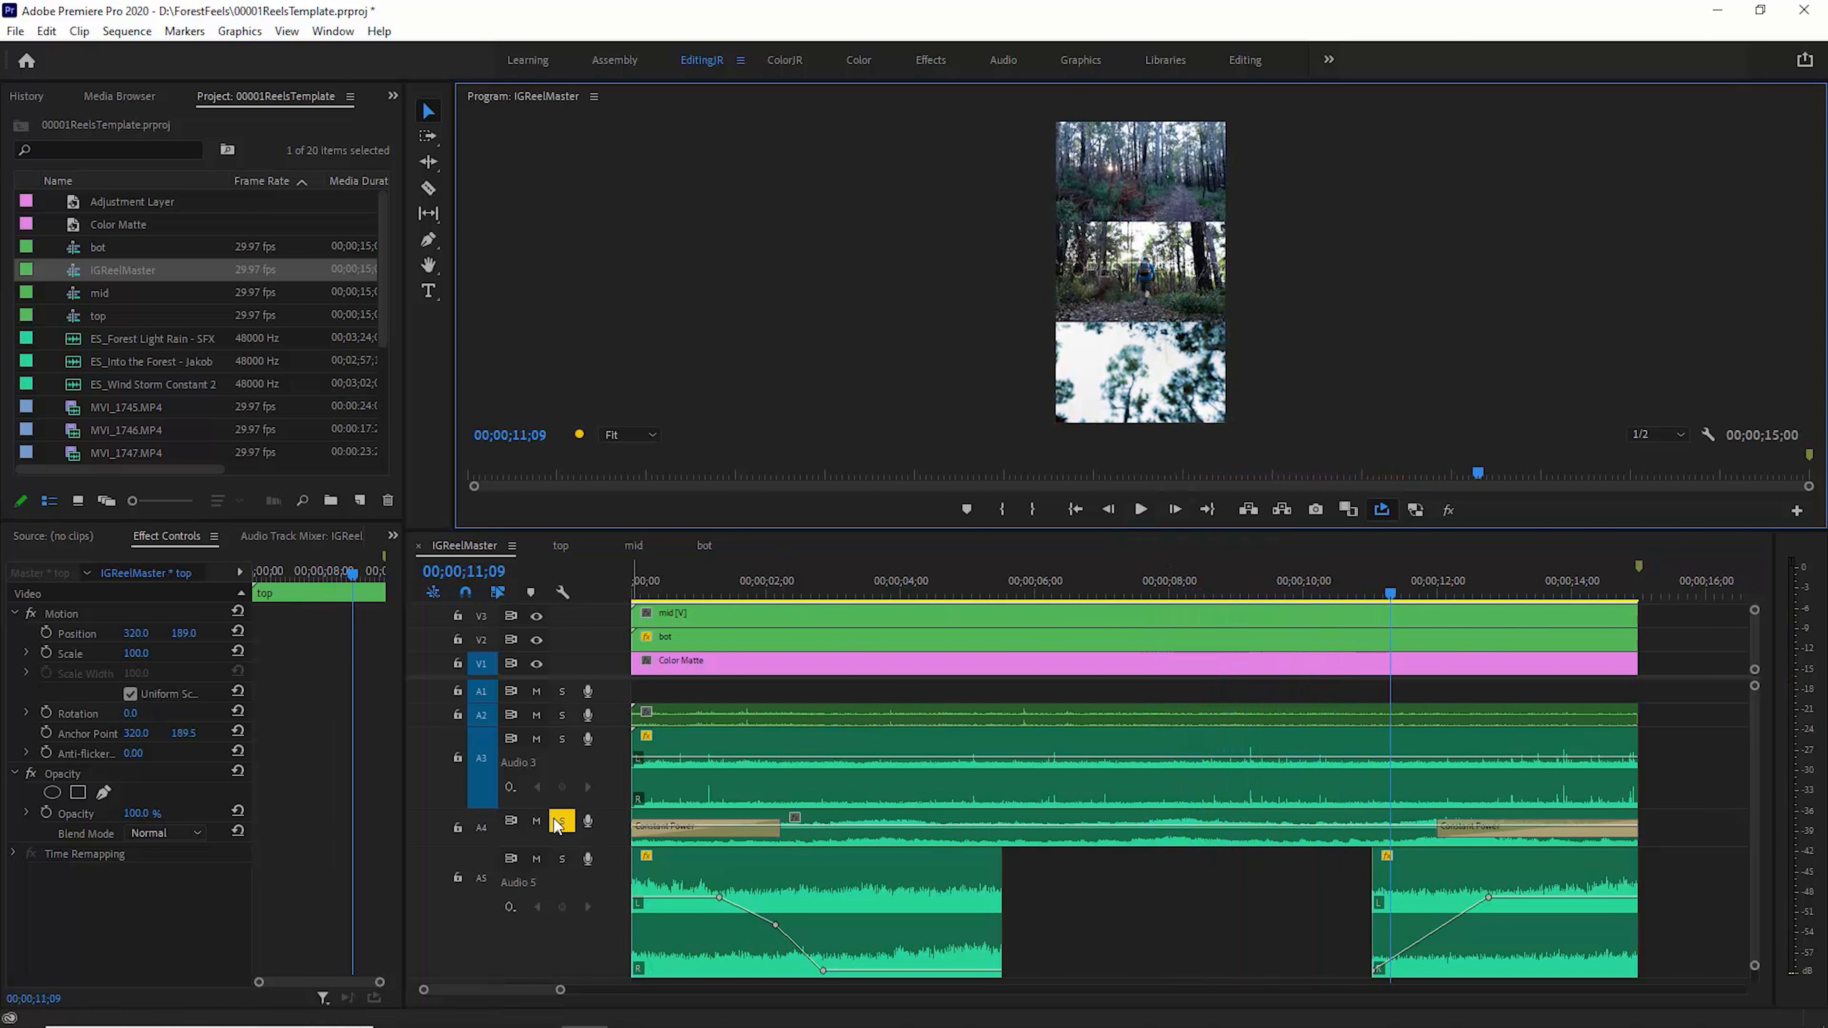
click(561, 859)
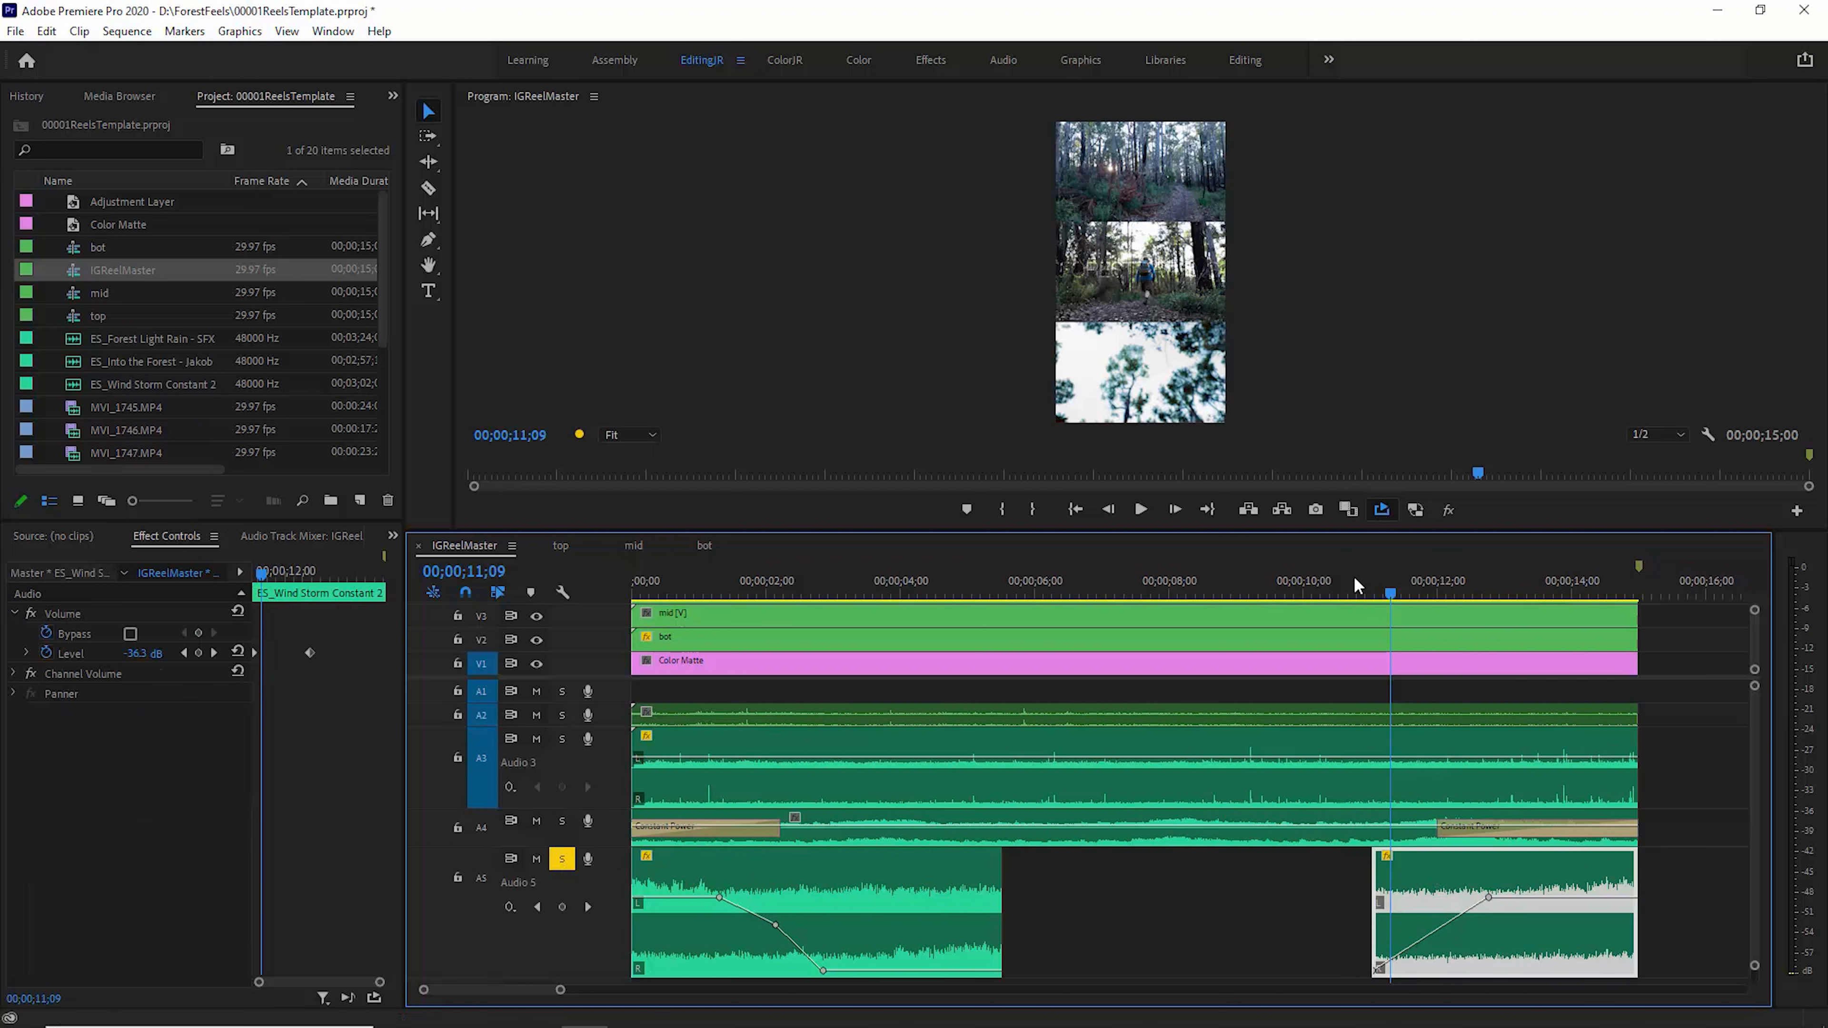
click(1108, 509)
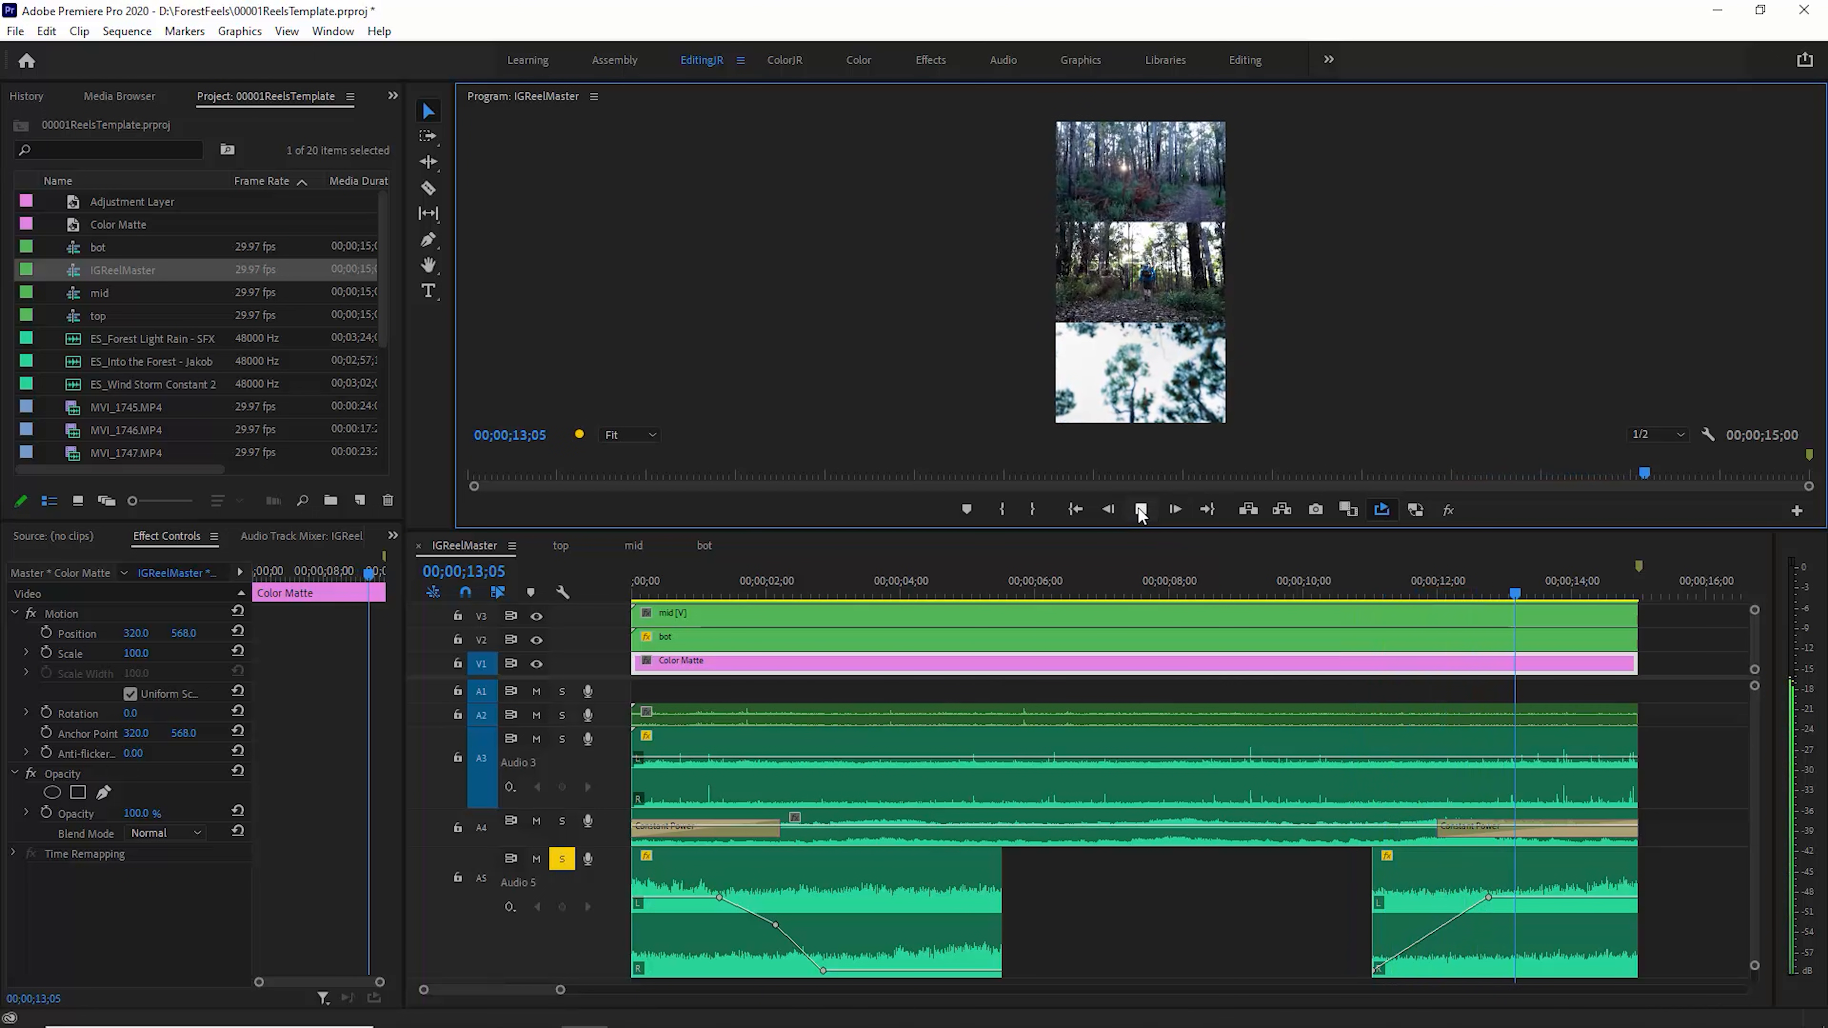
click(1174, 509)
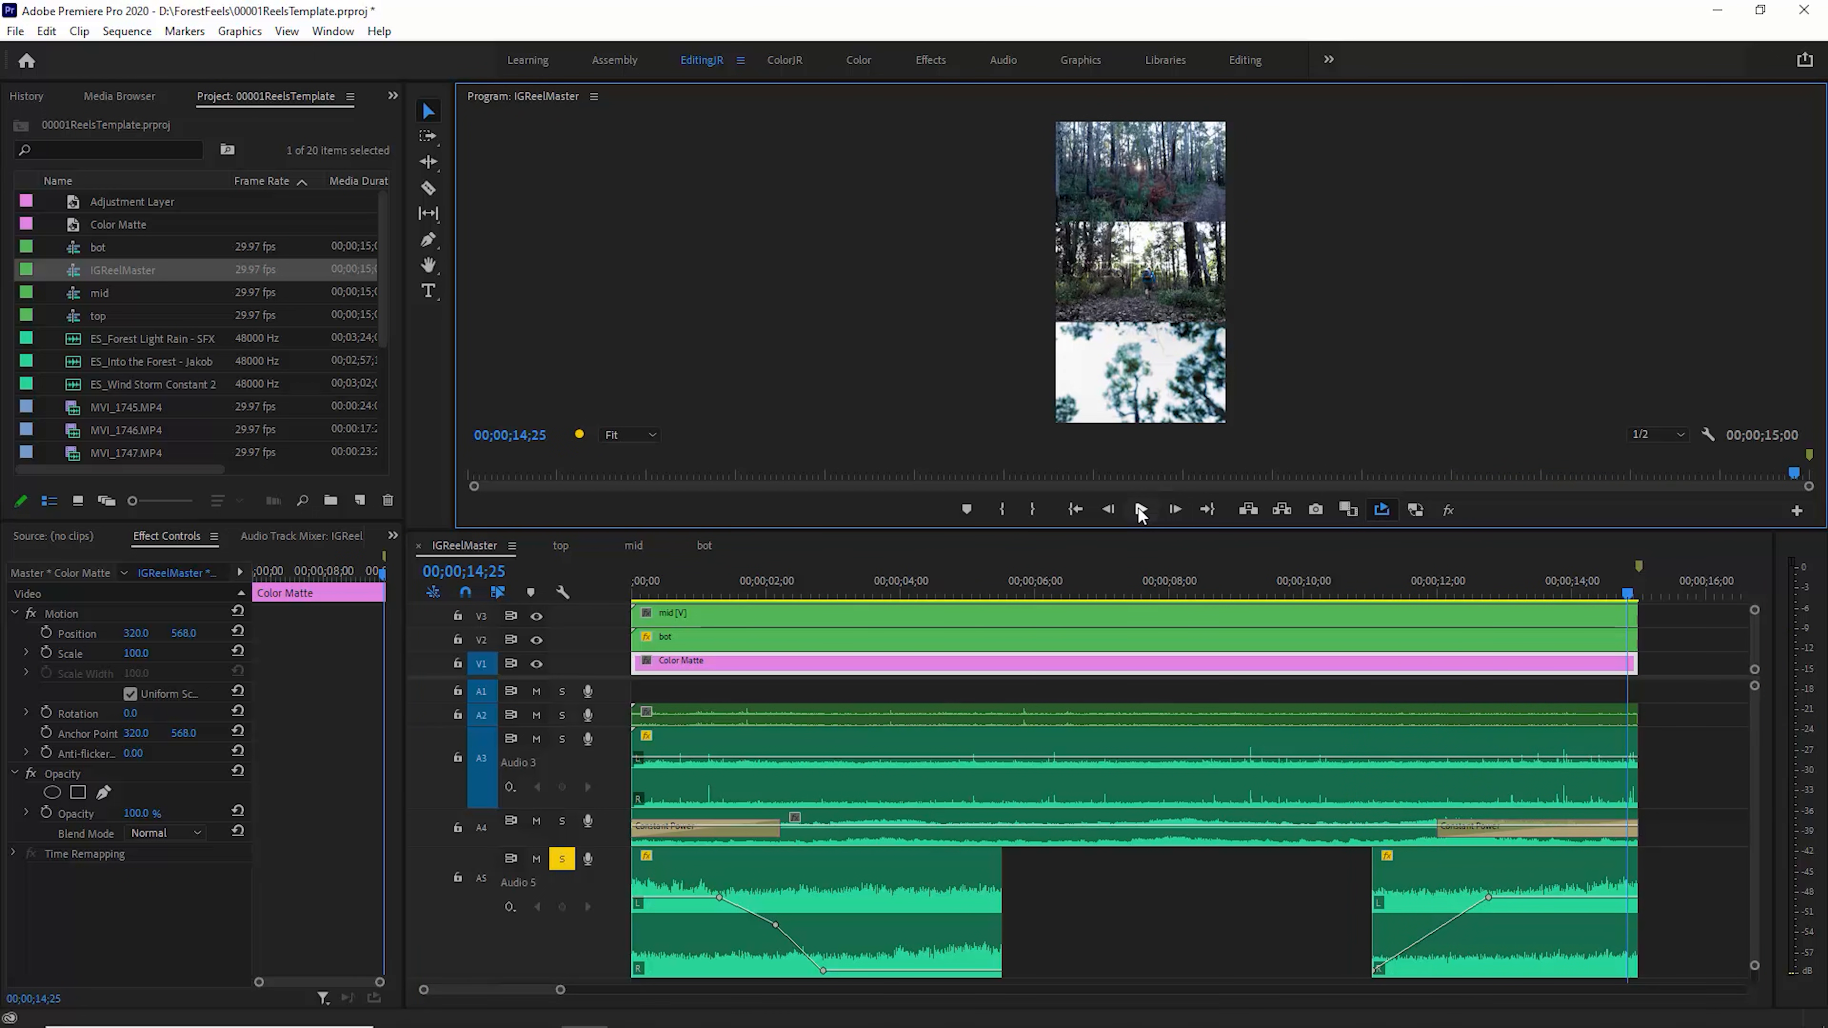
click(1074, 509)
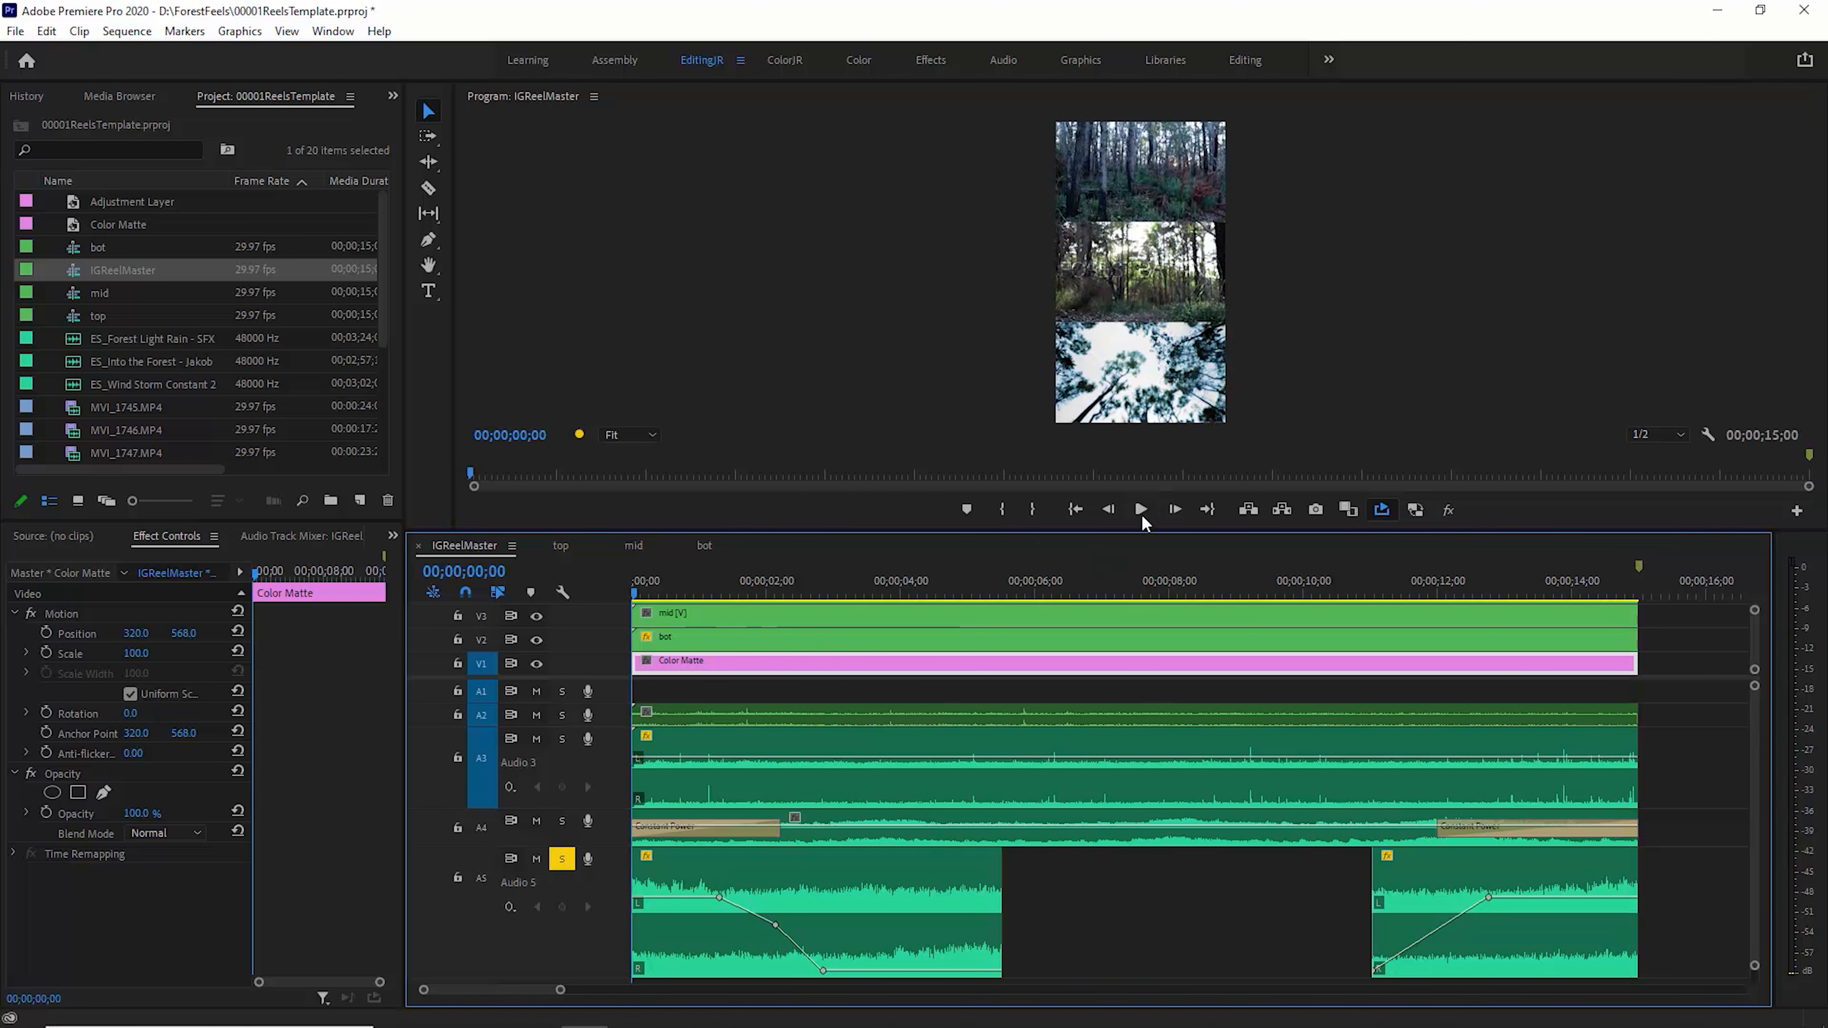
click(1139, 509)
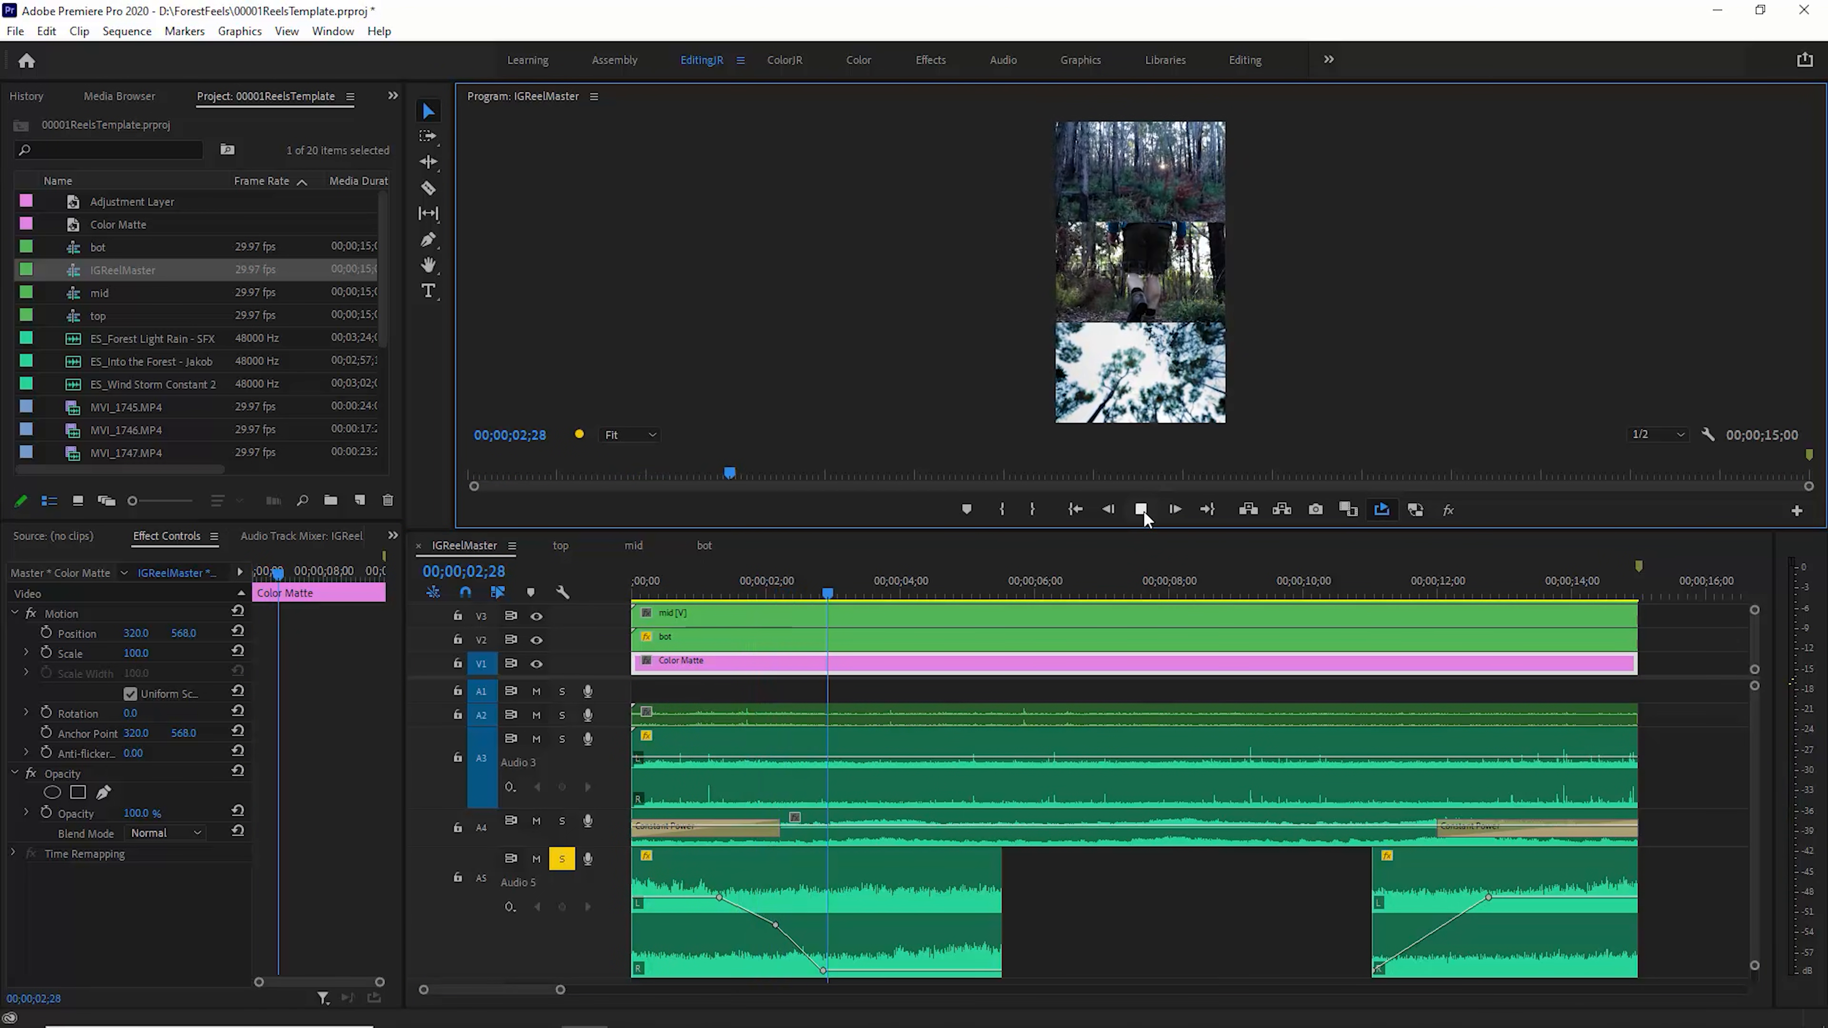
click(1140, 509)
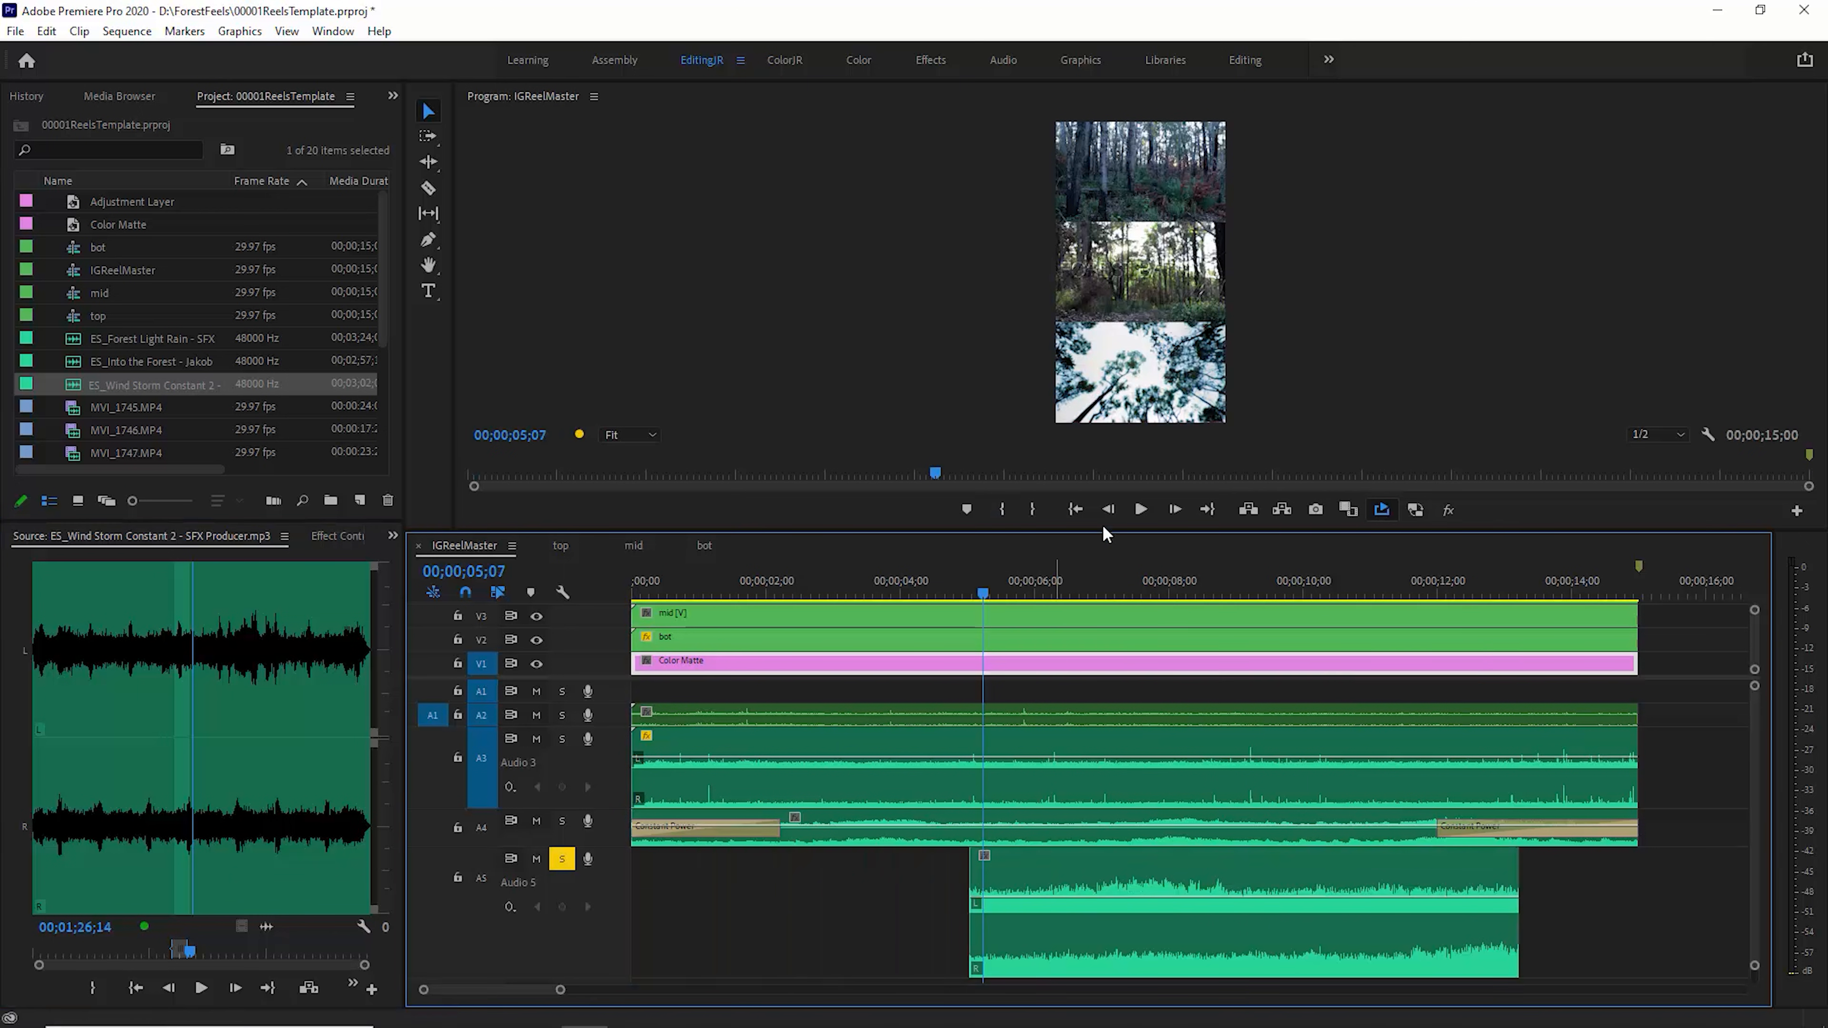
Place ES_Wind Storm Constant 2 clips at the start and end of Audio 5
click(1140, 509)
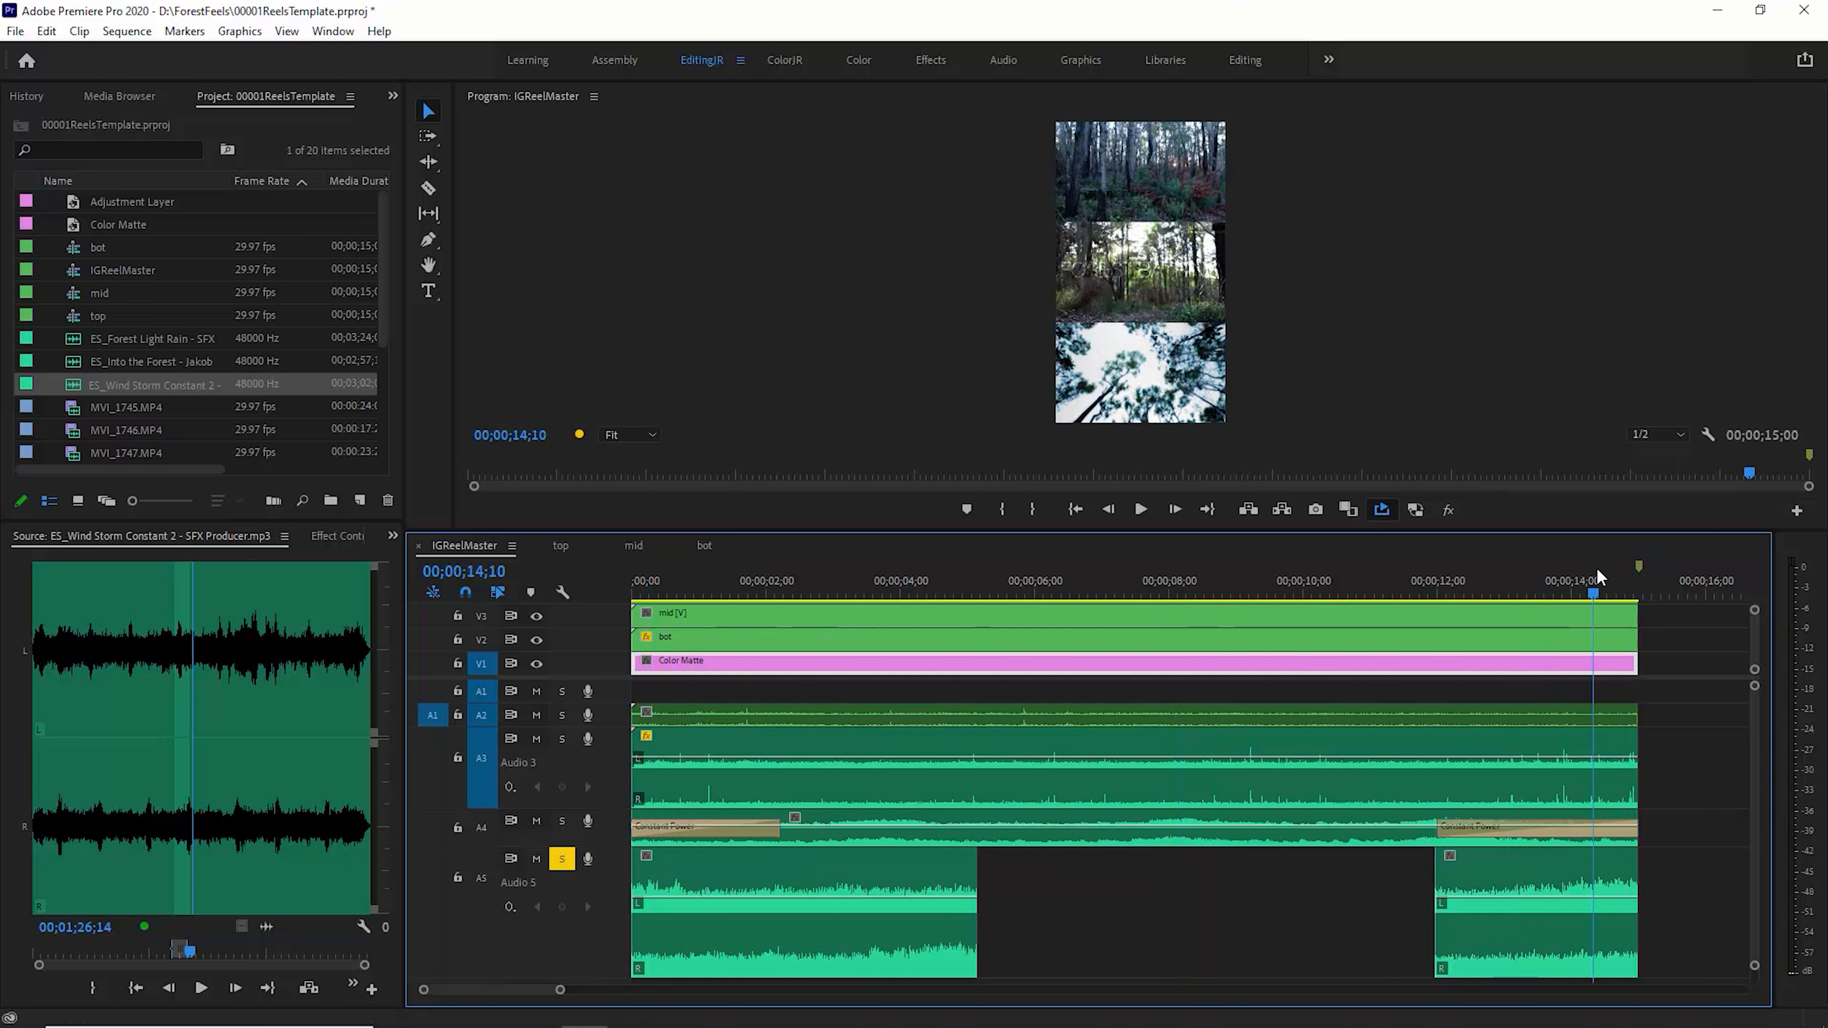
click(653, 580)
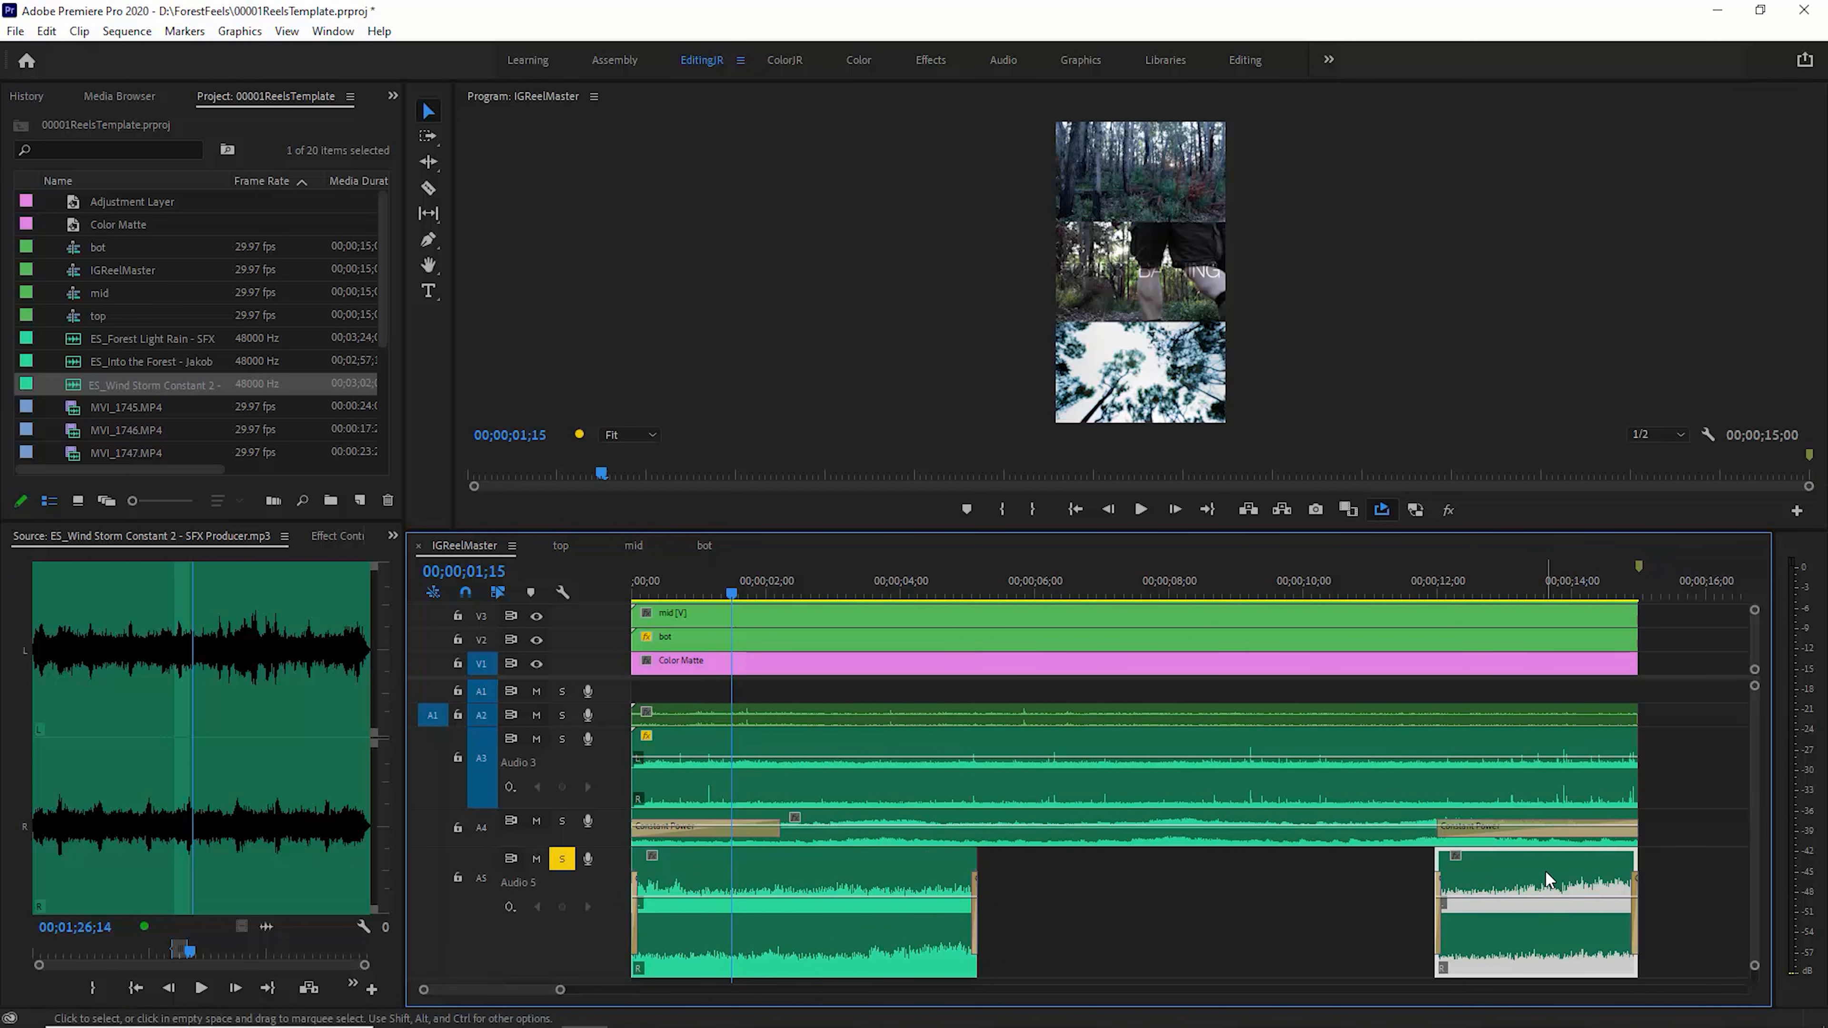
click(1141, 509)
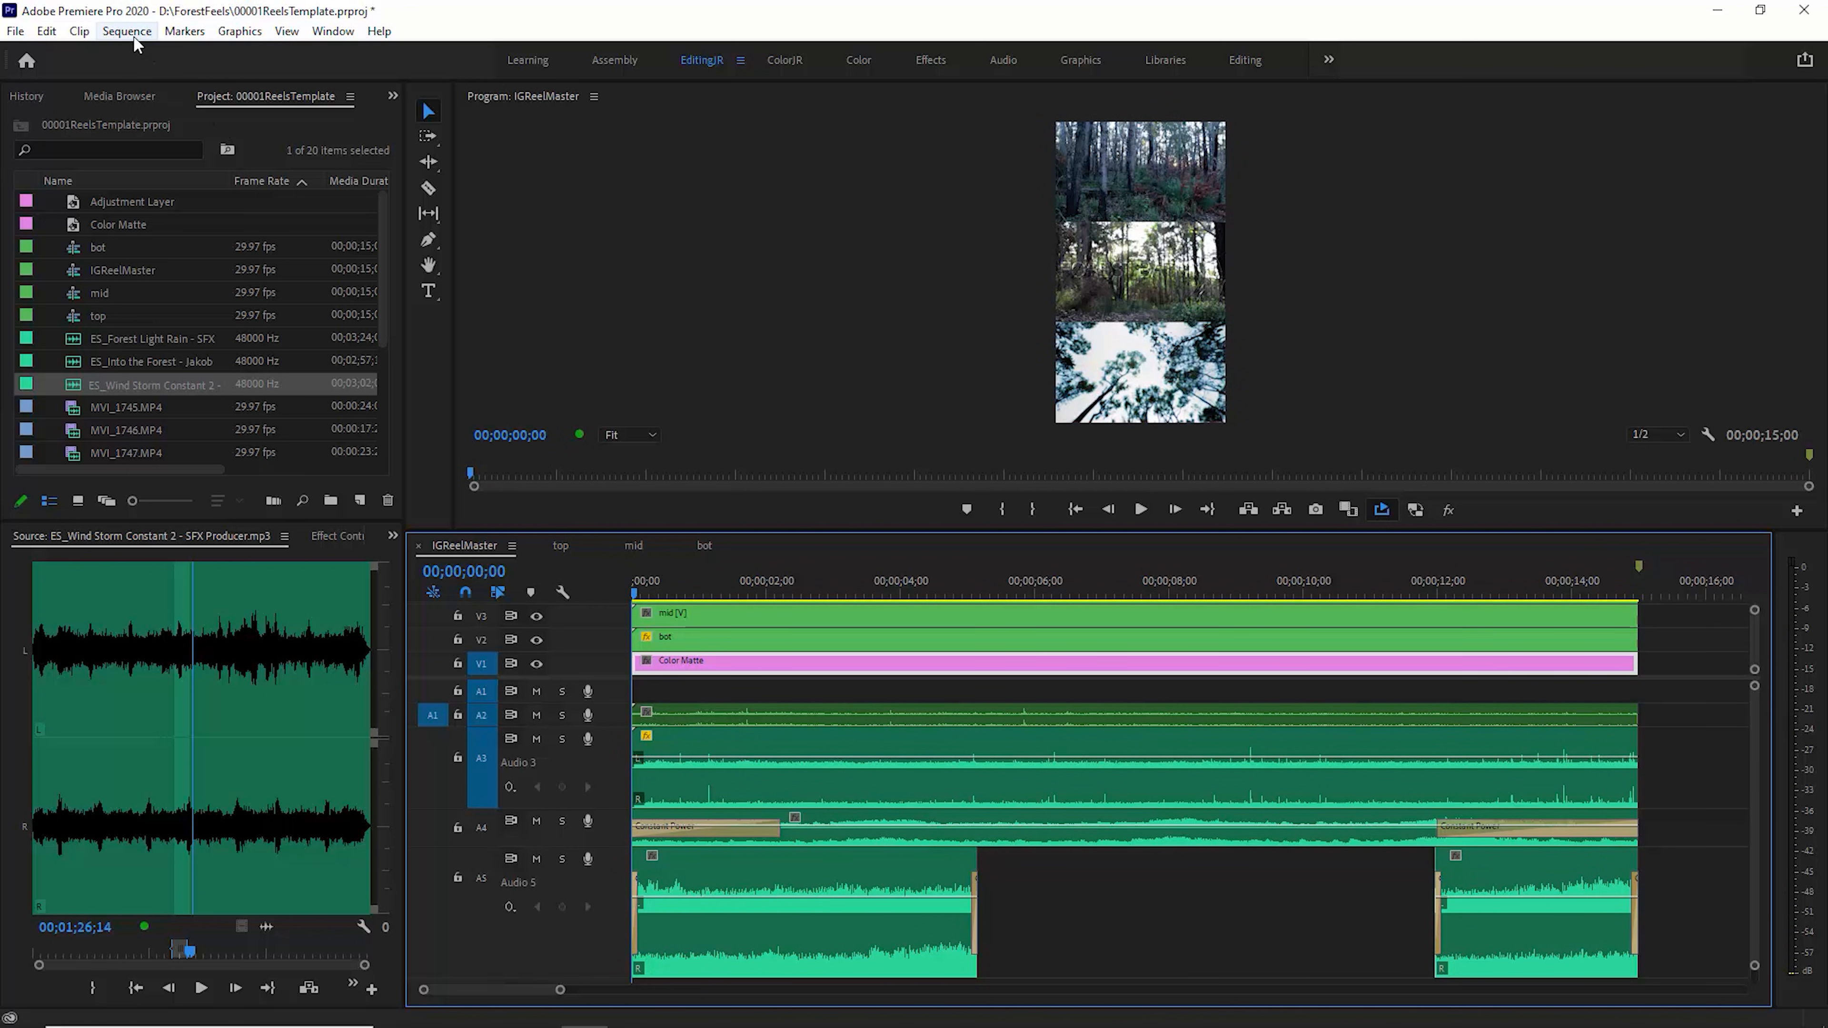
Start a media export of IGReelMaster with H.264 kept as the format
click(17, 30)
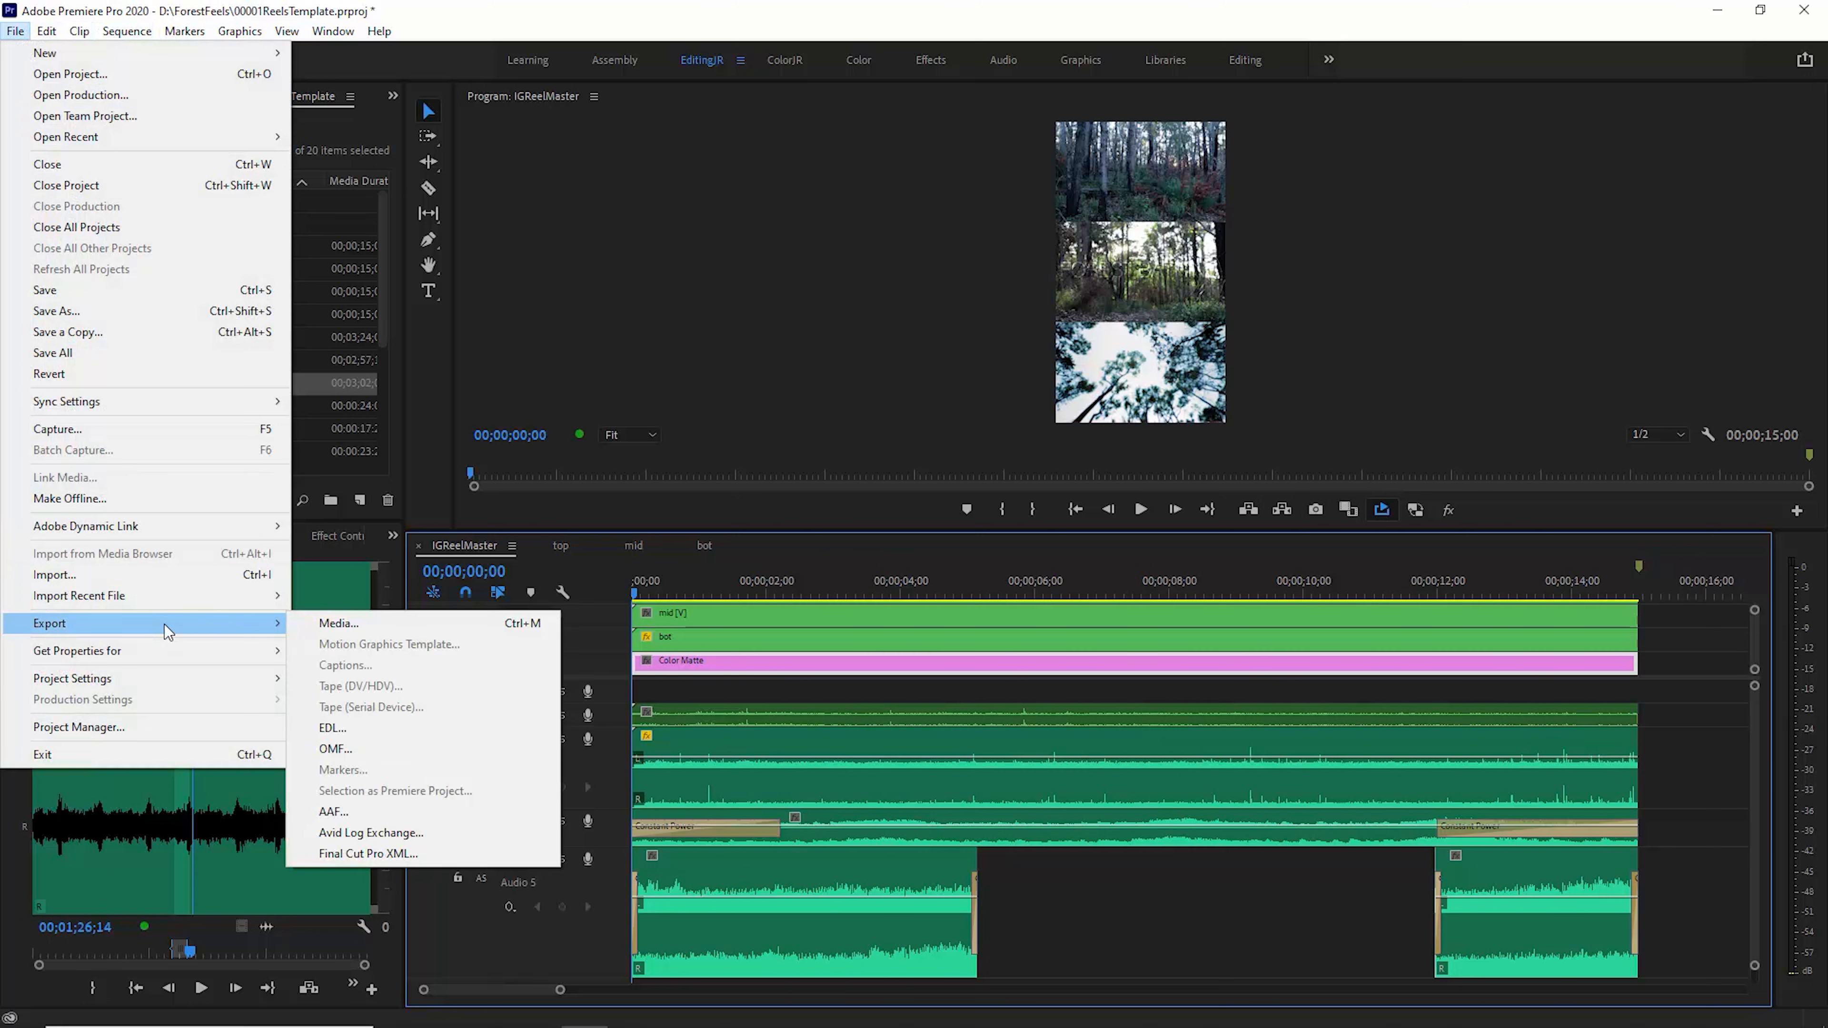
click(339, 623)
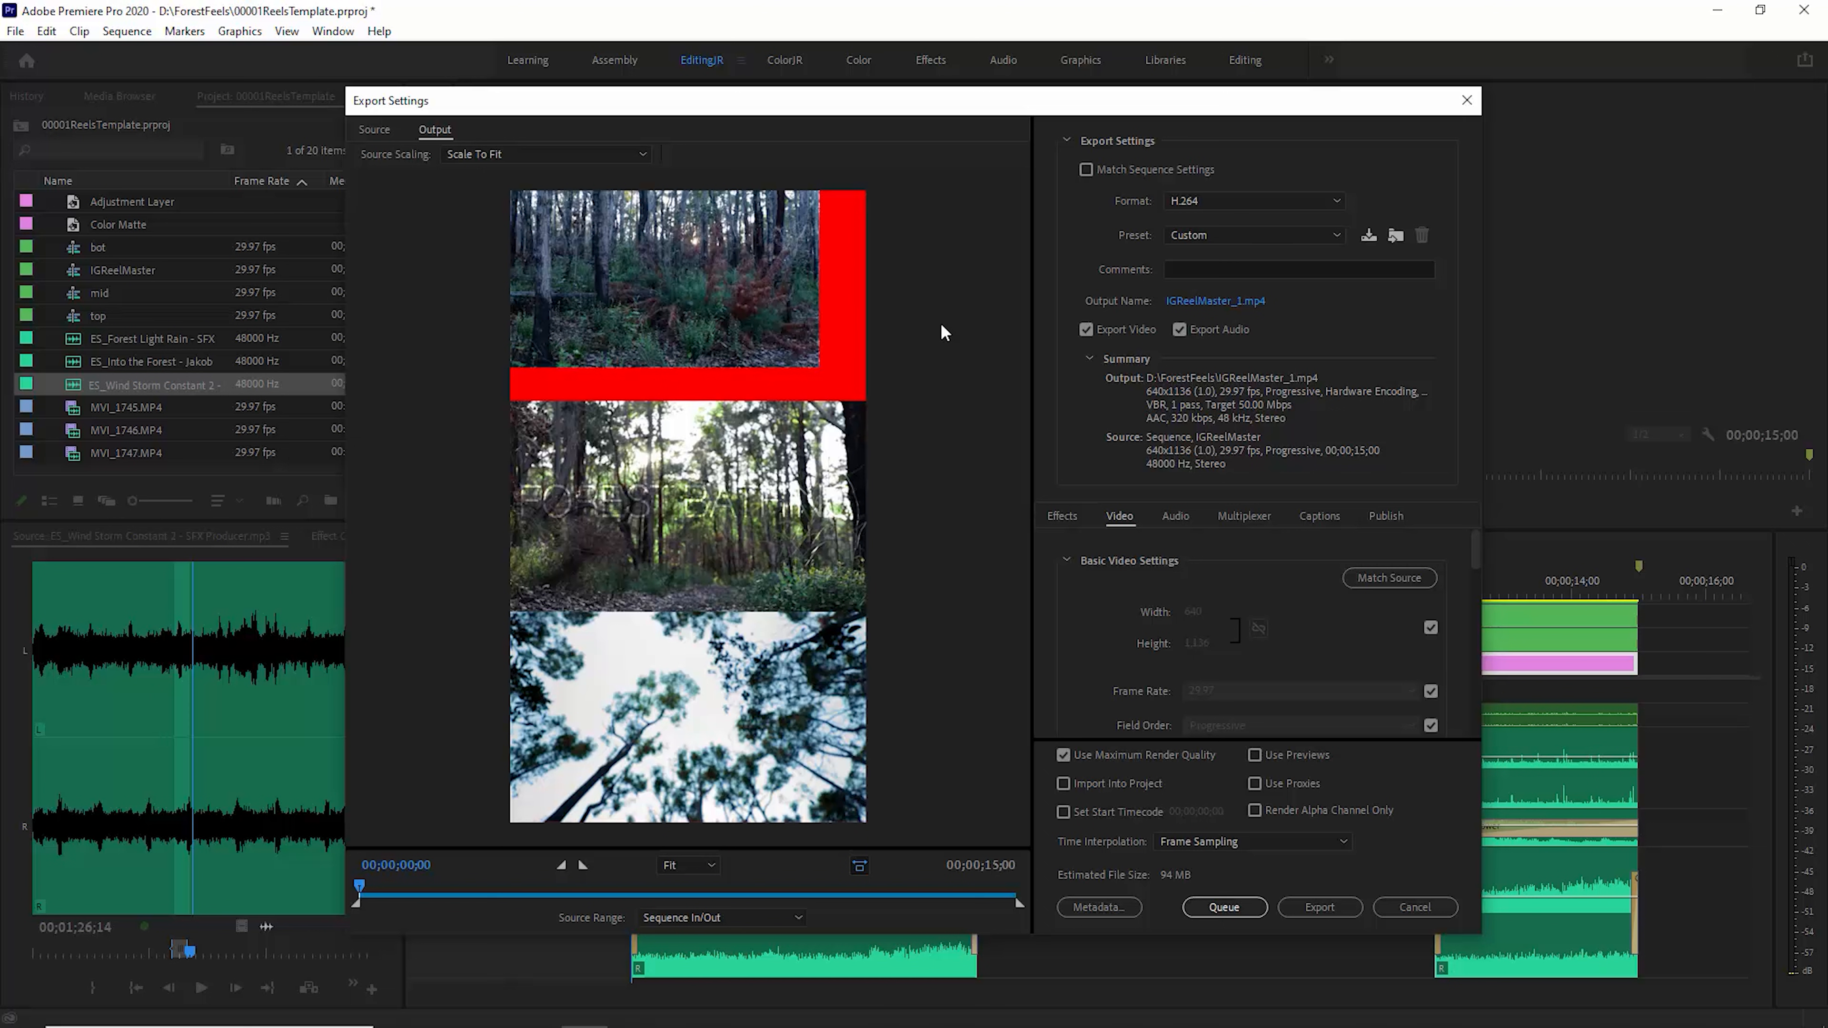
click(1252, 201)
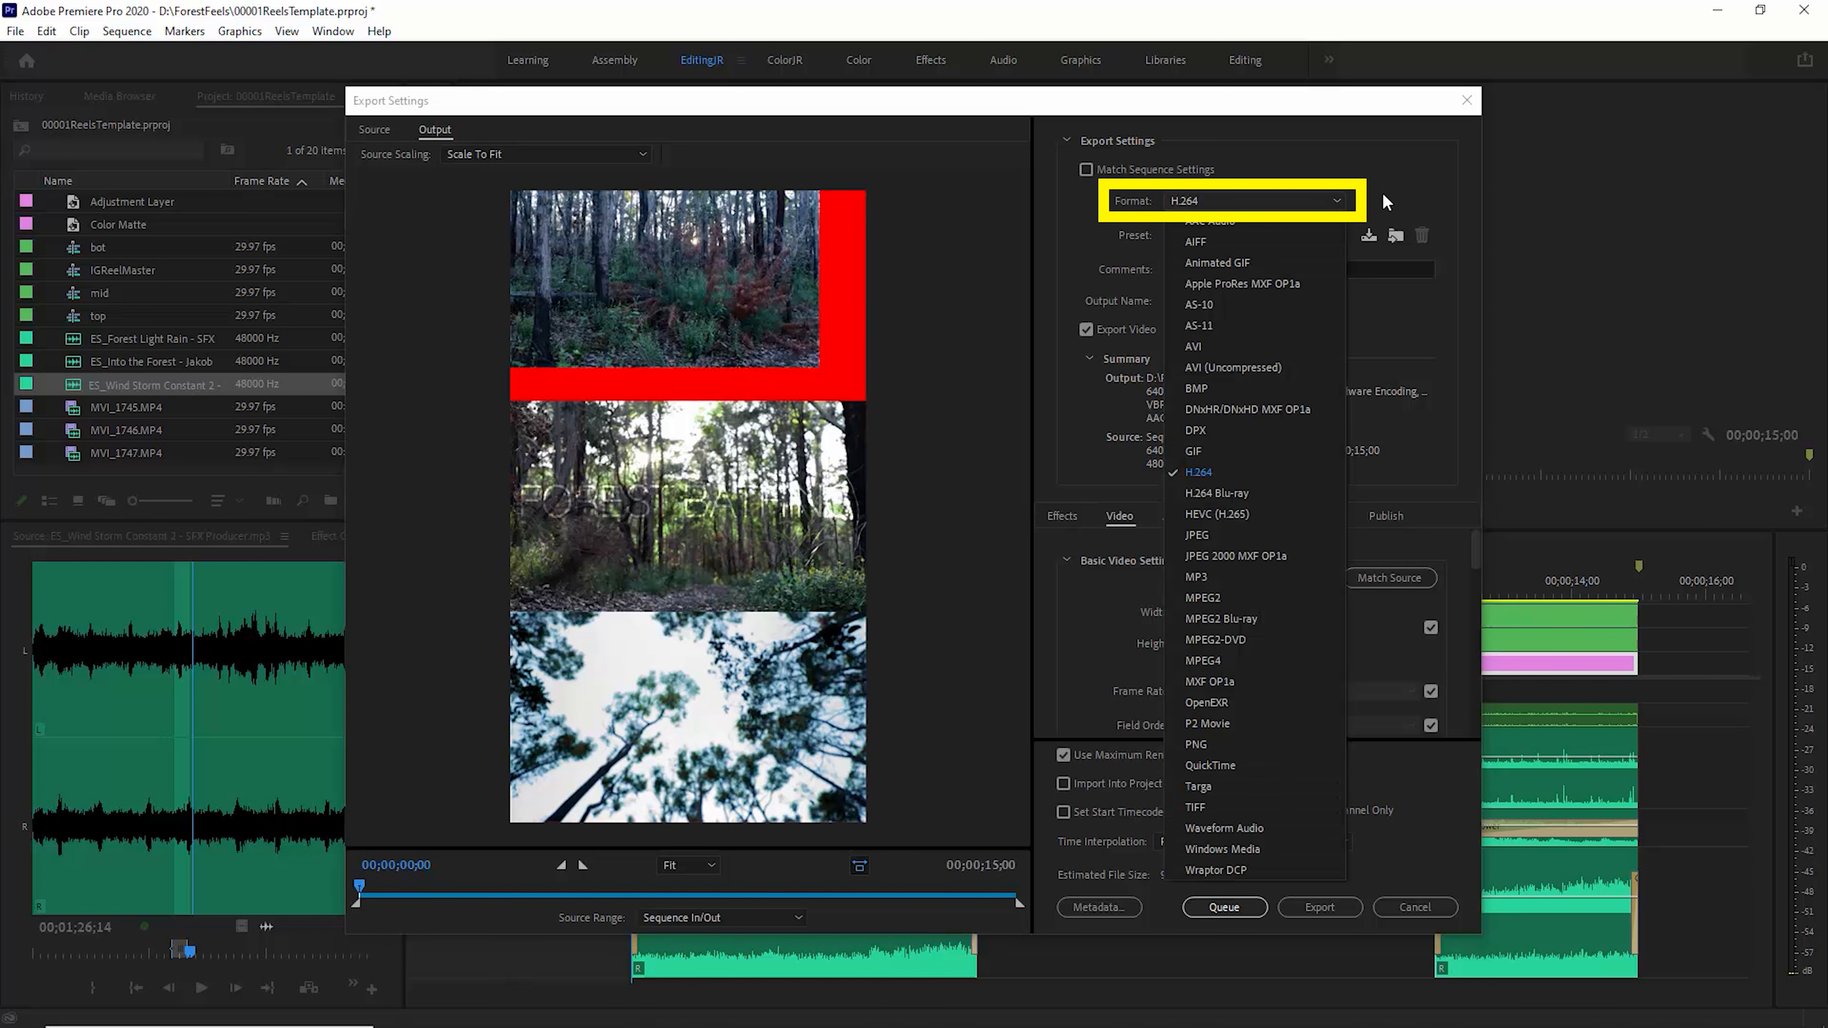
click(1197, 471)
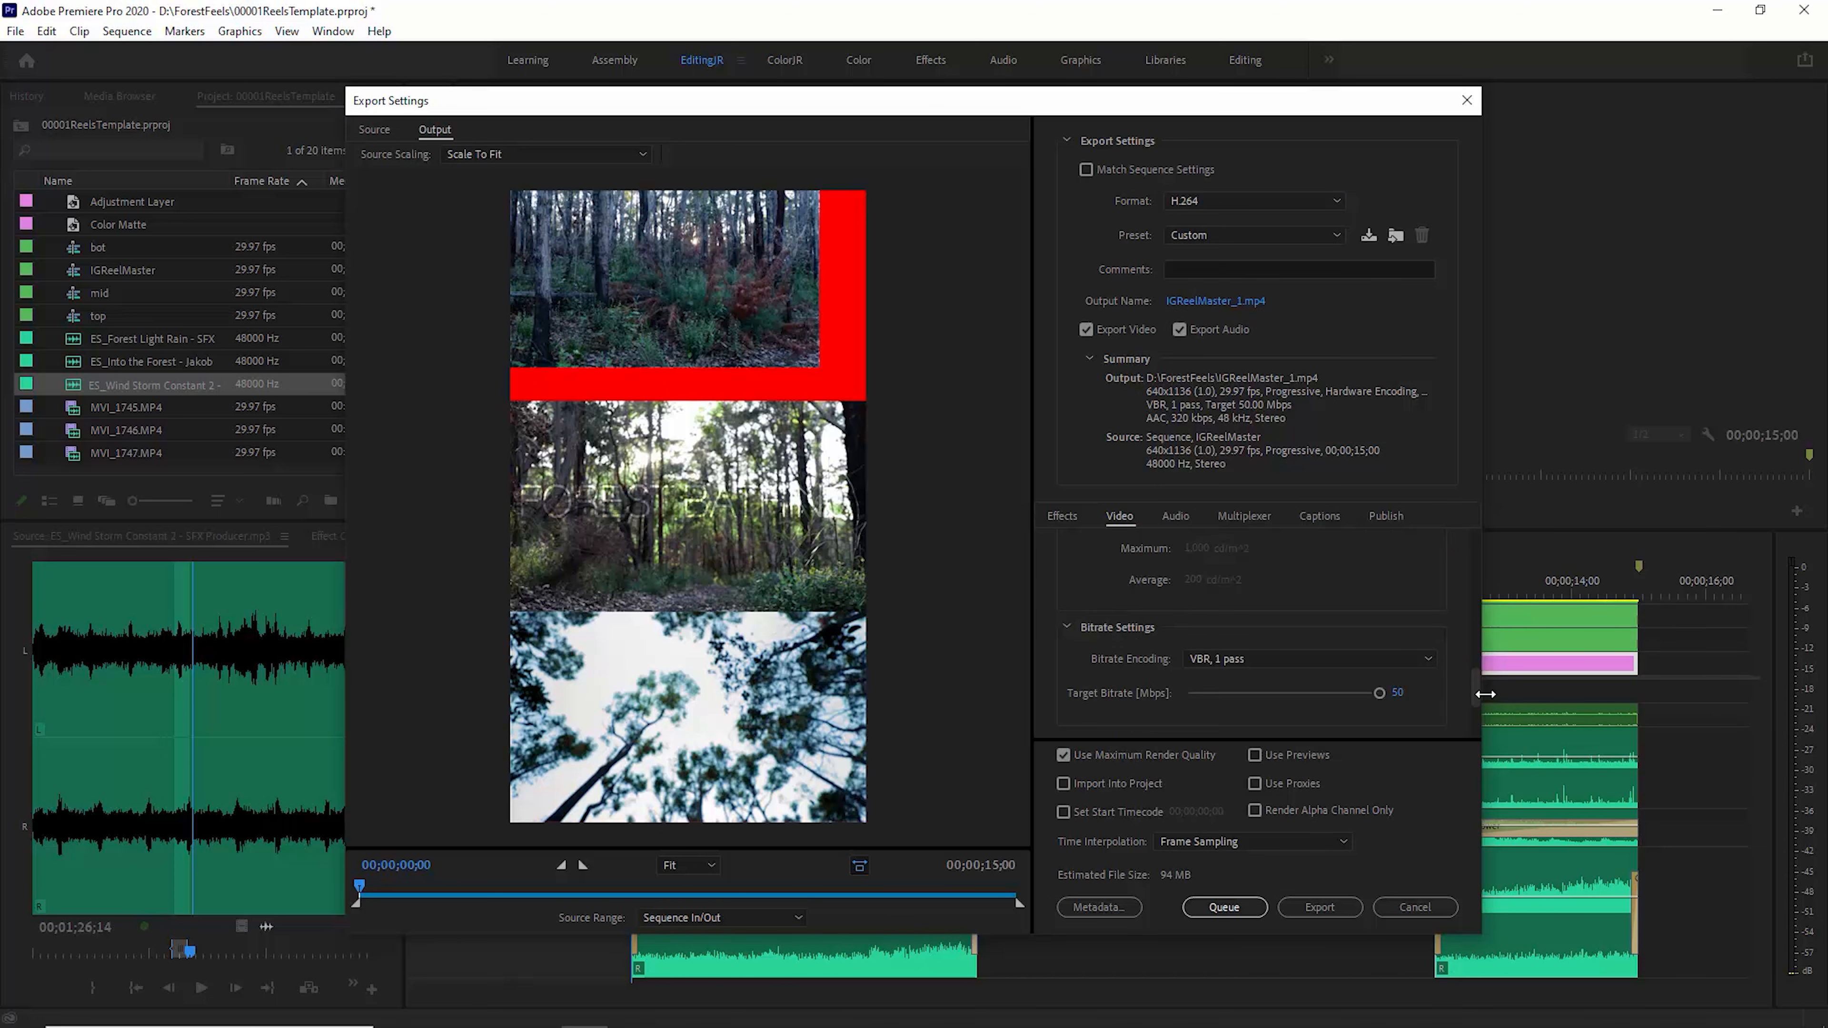
mouse_move(1424, 658)
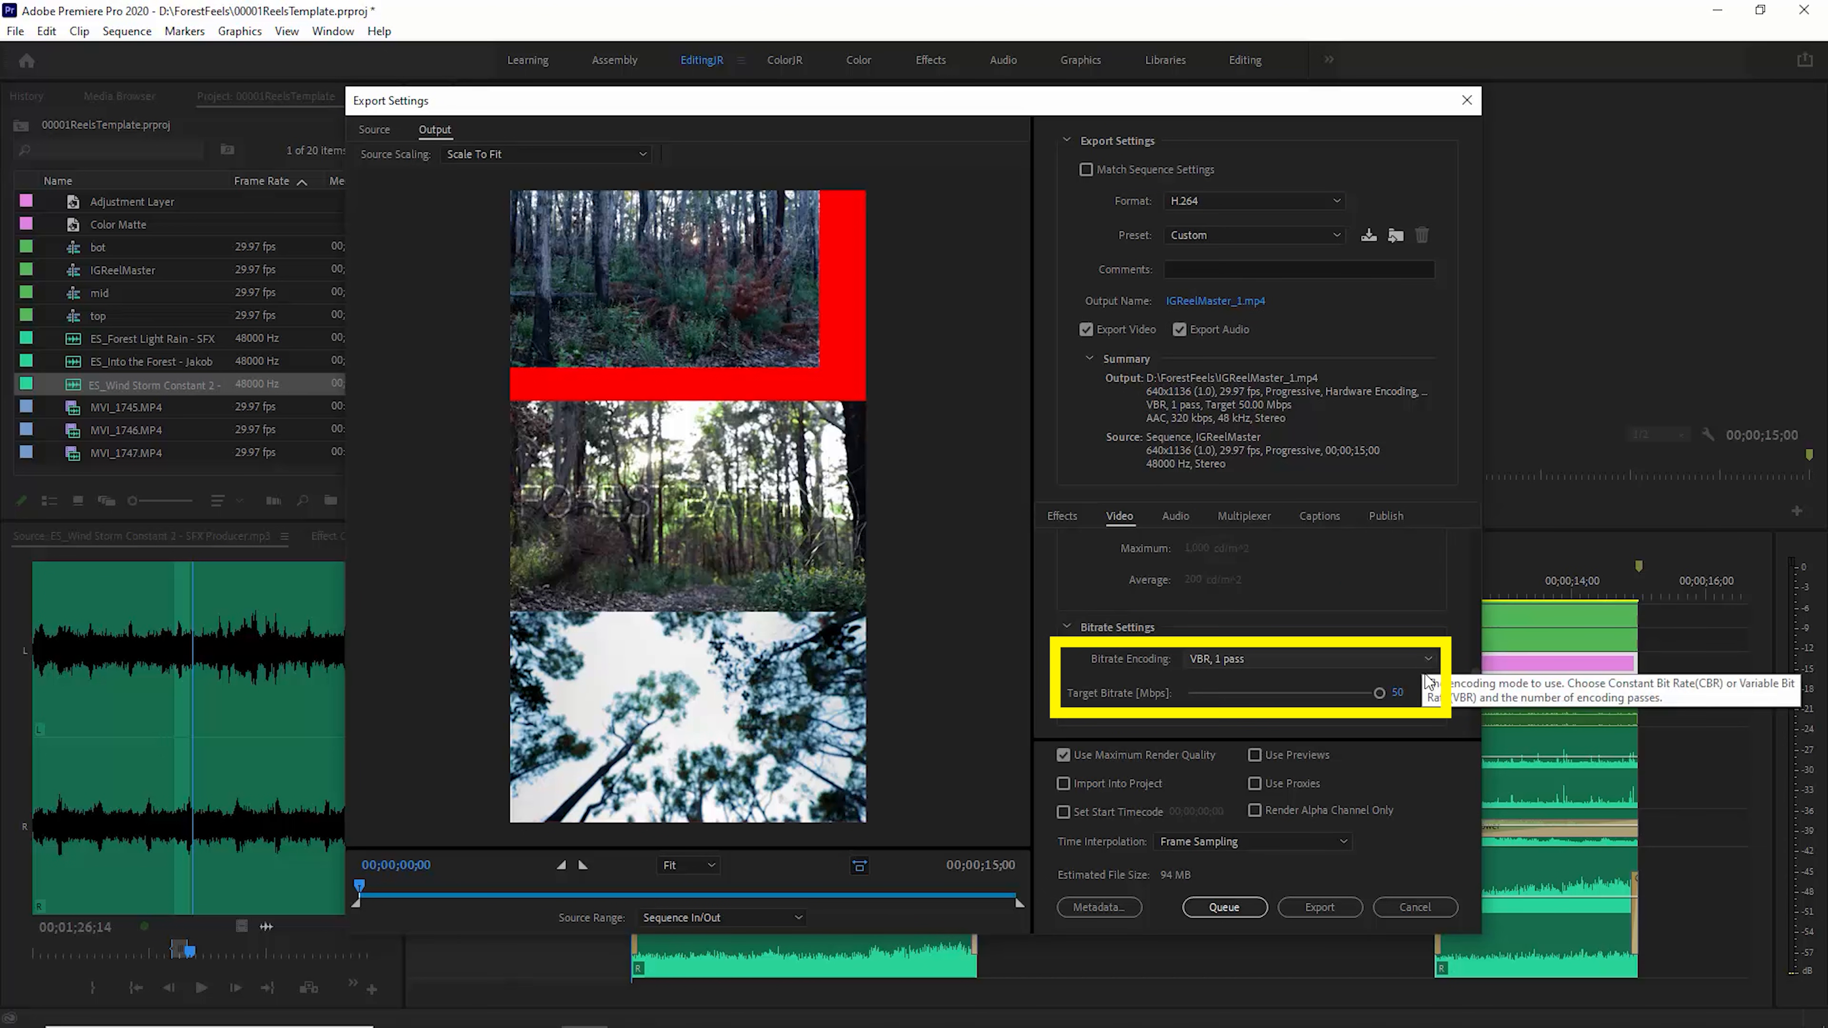